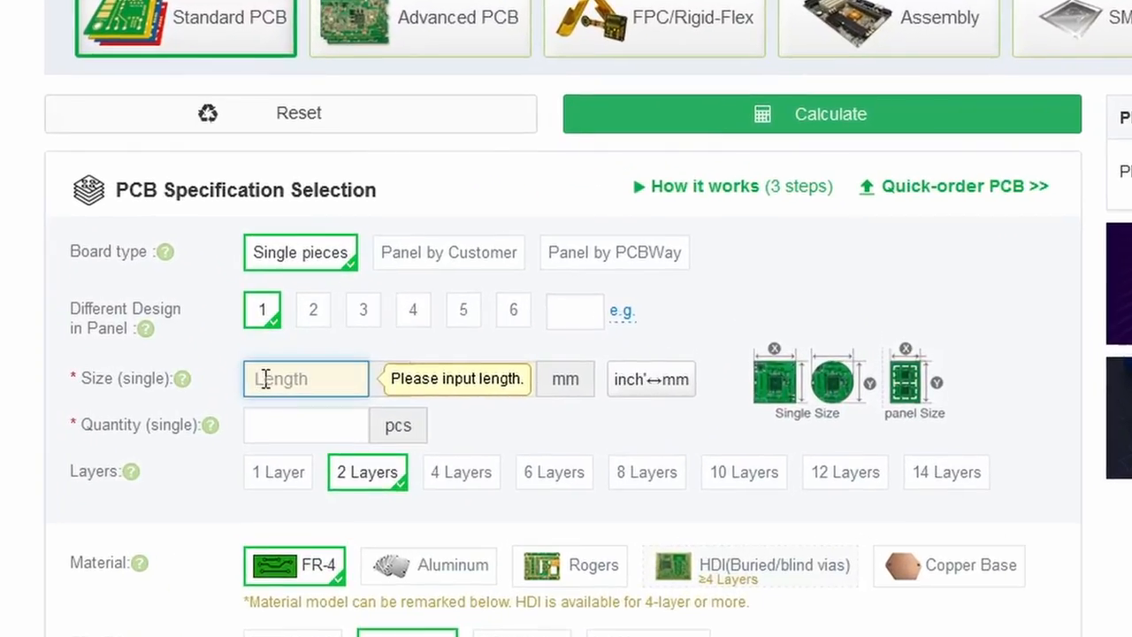
- Enter a 100 mm board size and pick a quantity from the order list
{"action": "type", "text": "100"}
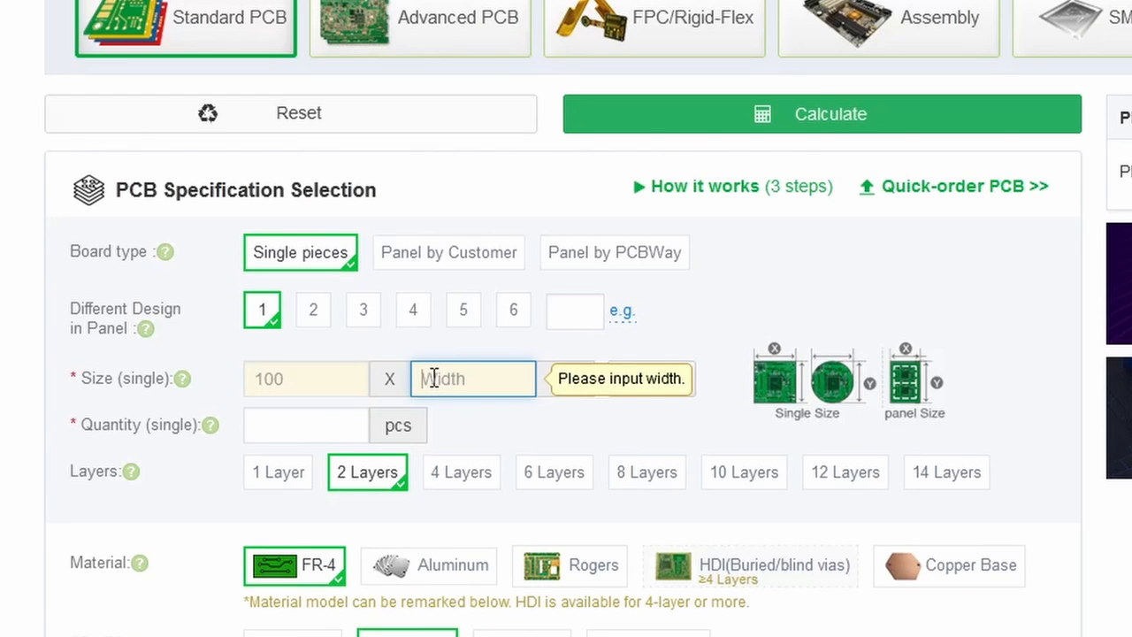
{"action": "left_click", "coordinate": [304, 425]}
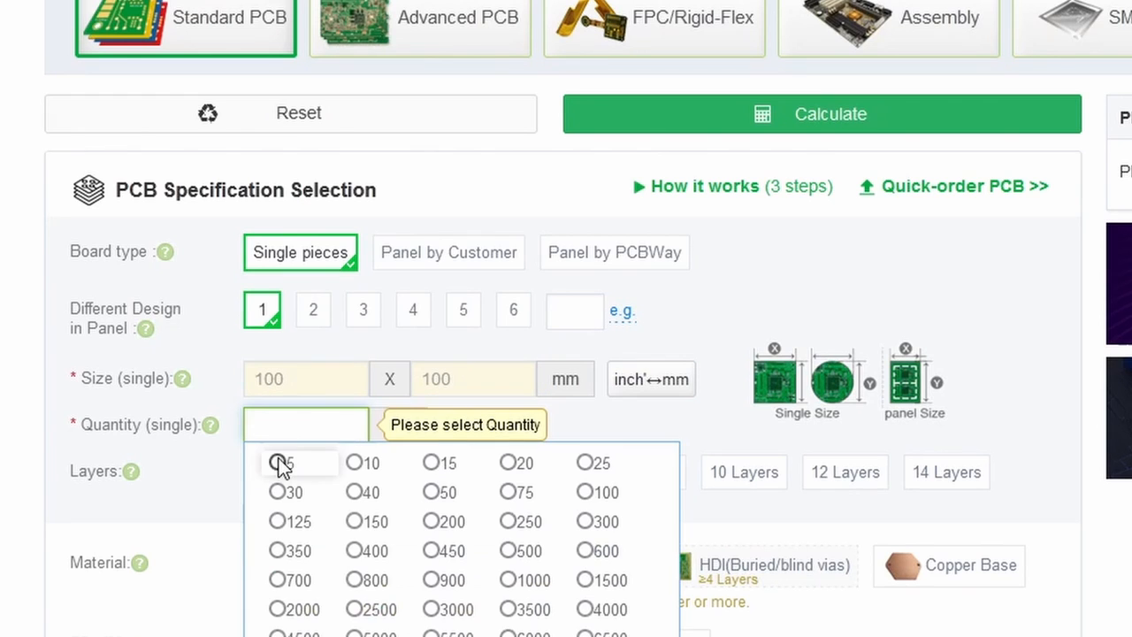
{"action": "scroll", "scroll_direction": "down", "scroll_amount": 3}
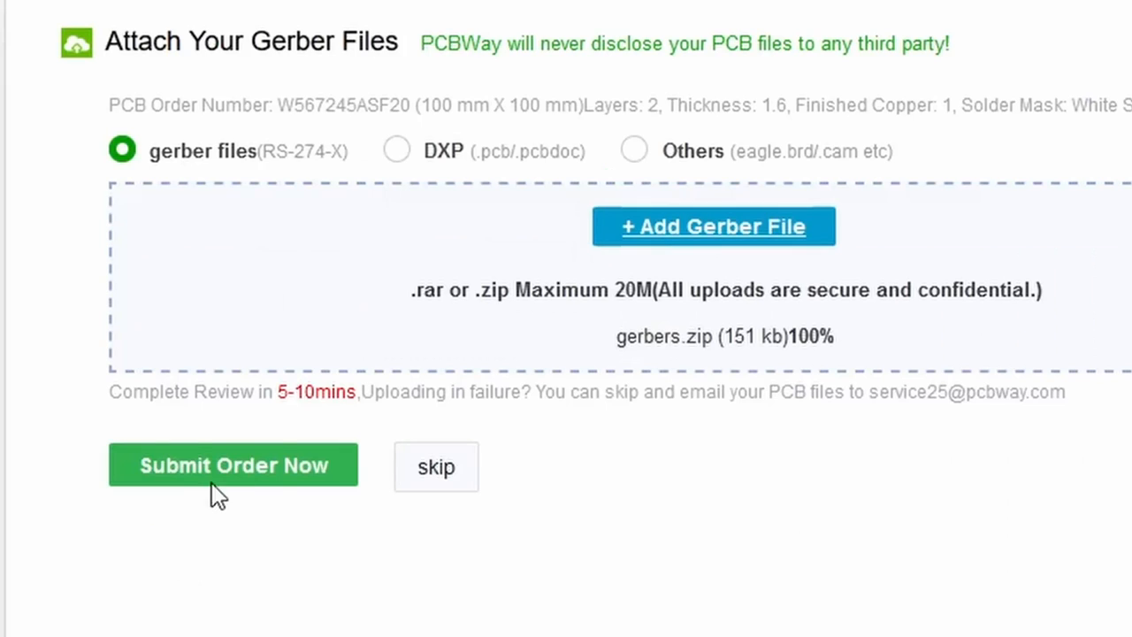
- Submit the PCB order with the uploaded gerbers.zip
{"action": "left_click", "coordinate": [233, 464]}
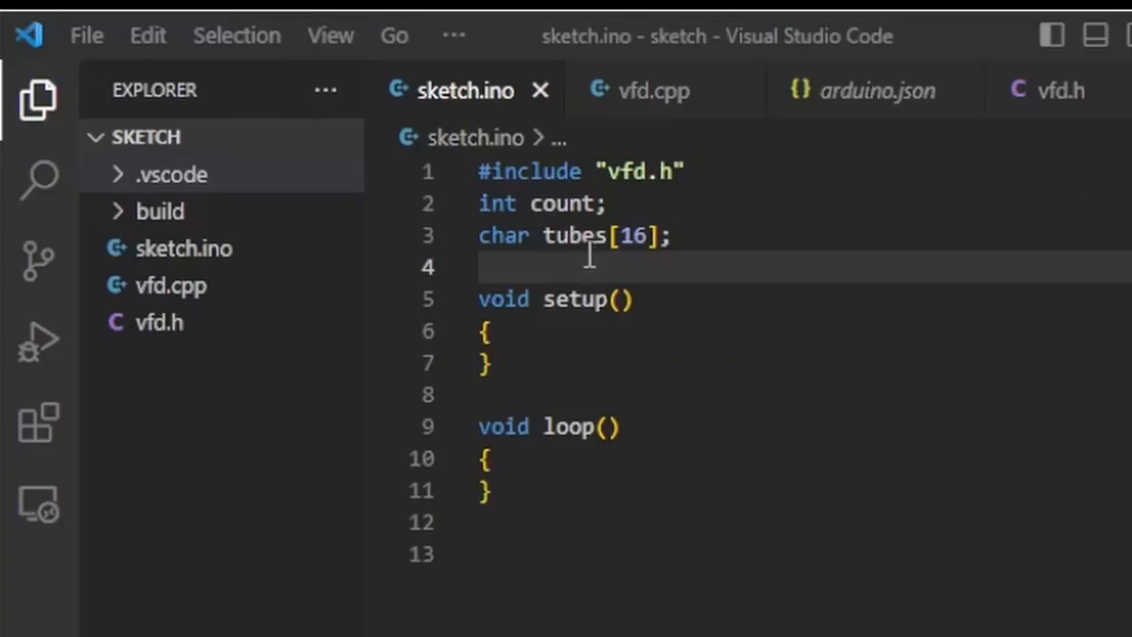
- Define INPUT_PIN 2; in setup() set it to INPUT_PULLUP and call vfd_init()
{"action": "type", "text": "#define IN"}
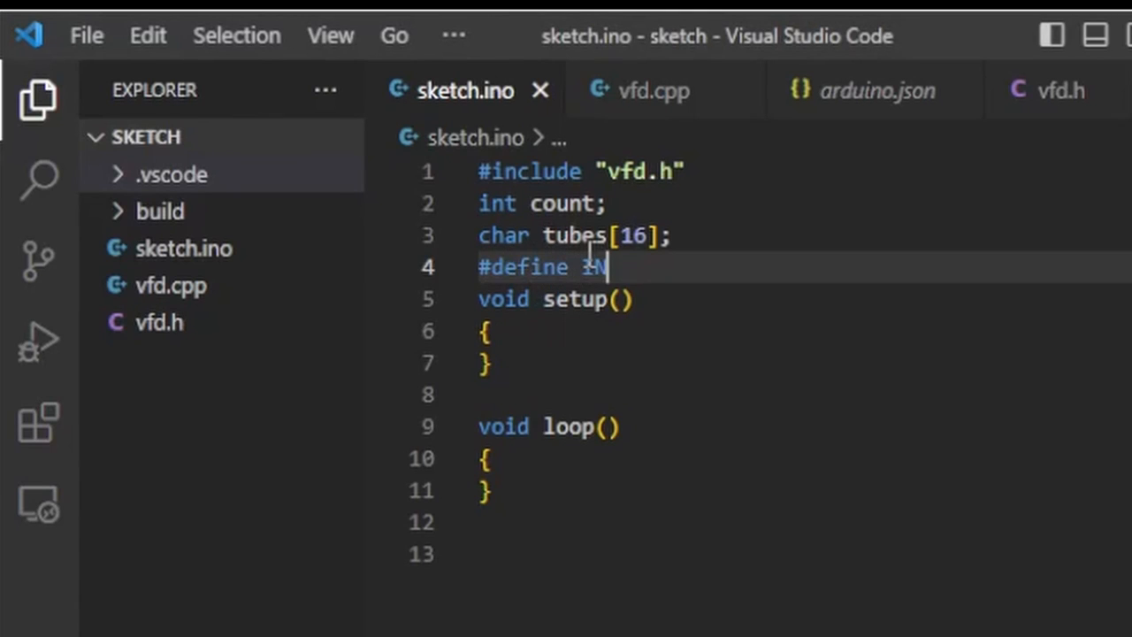
{"action": "type", "text": "PUT_"}
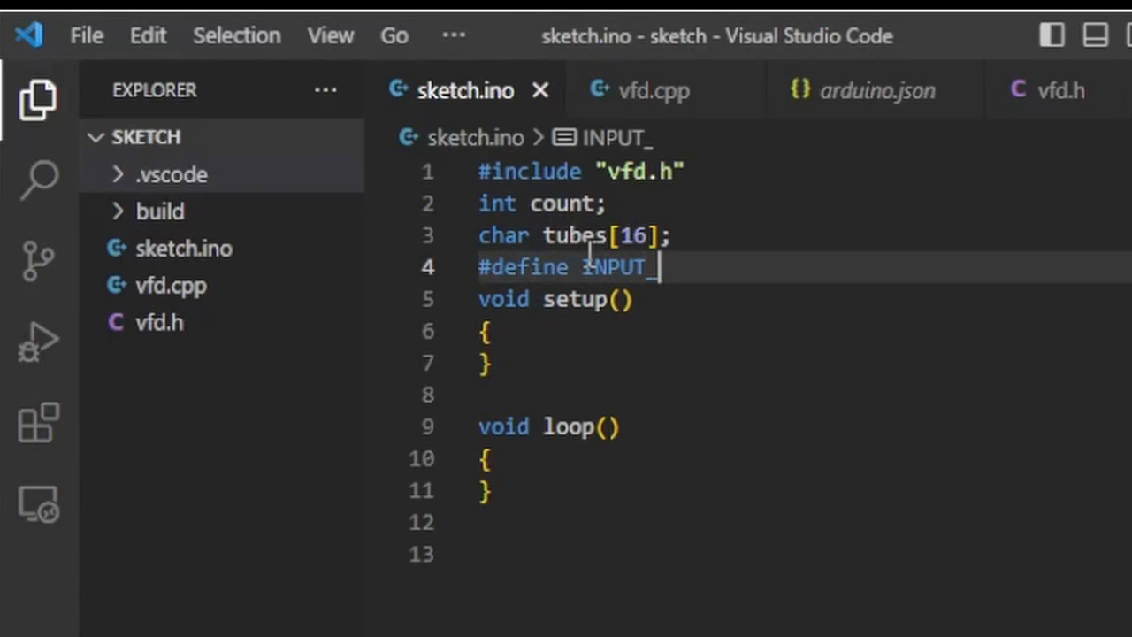
{"action": "type", "text": "PIN 2"}
{"action": "type", "text": "pinMode"}
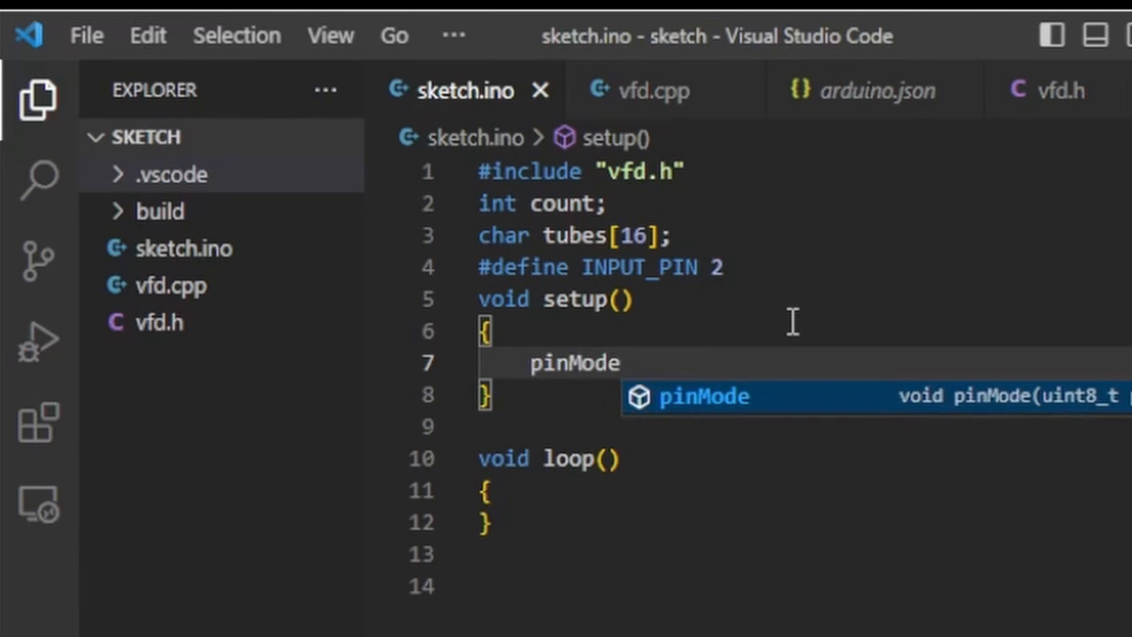
{"action": "type", "text": "(Input"}
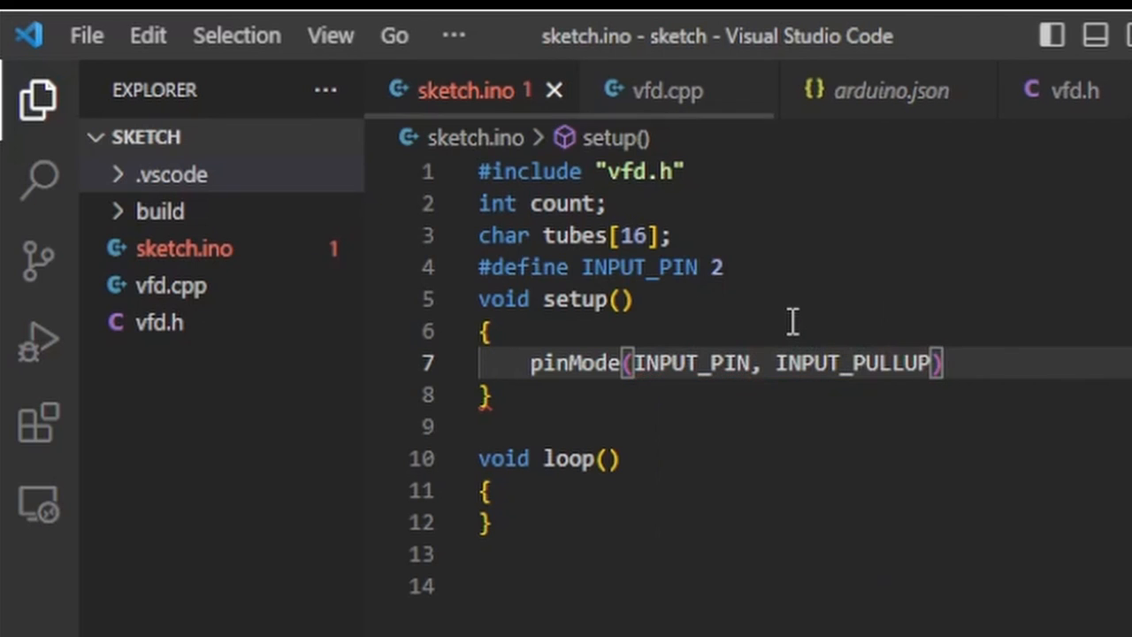
{"action": "type", "text": "vfd_init("}
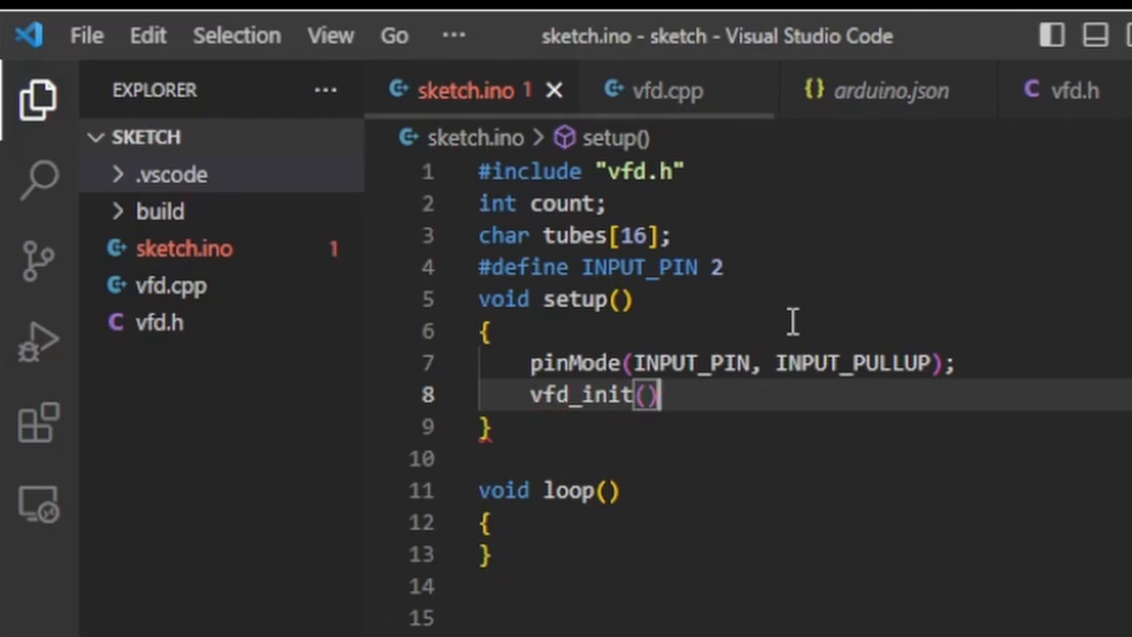
{"action": "type", "text": ";"}
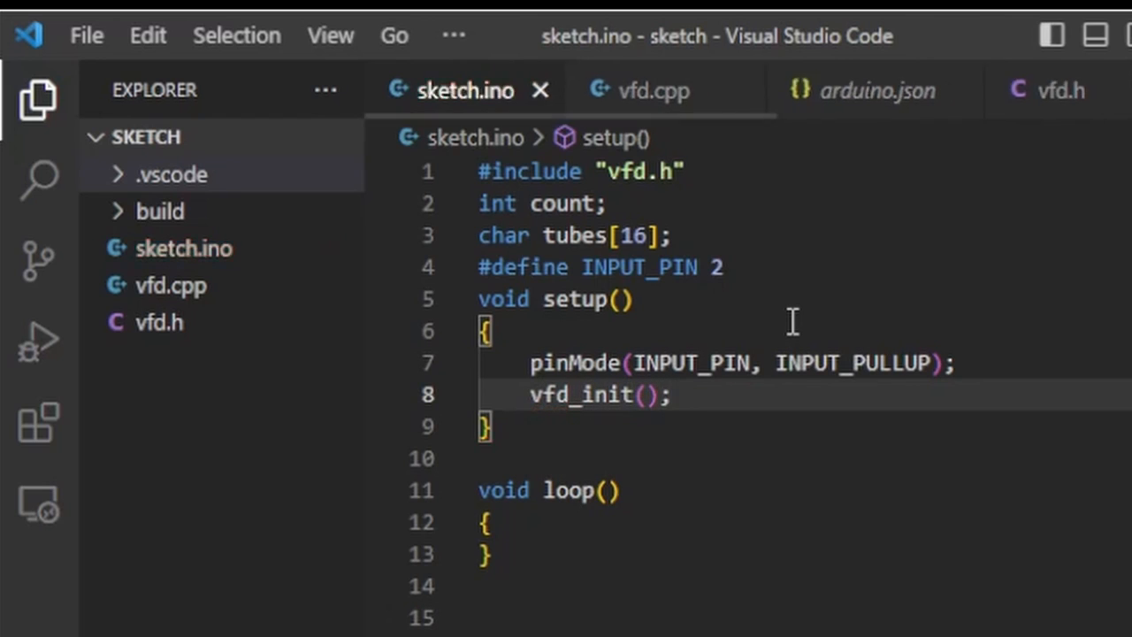
- Read pressed as !digitalRead(INPUT_PIN) and declare static bool last_pressed
{"action": "type", "text": "bool pressed ="}
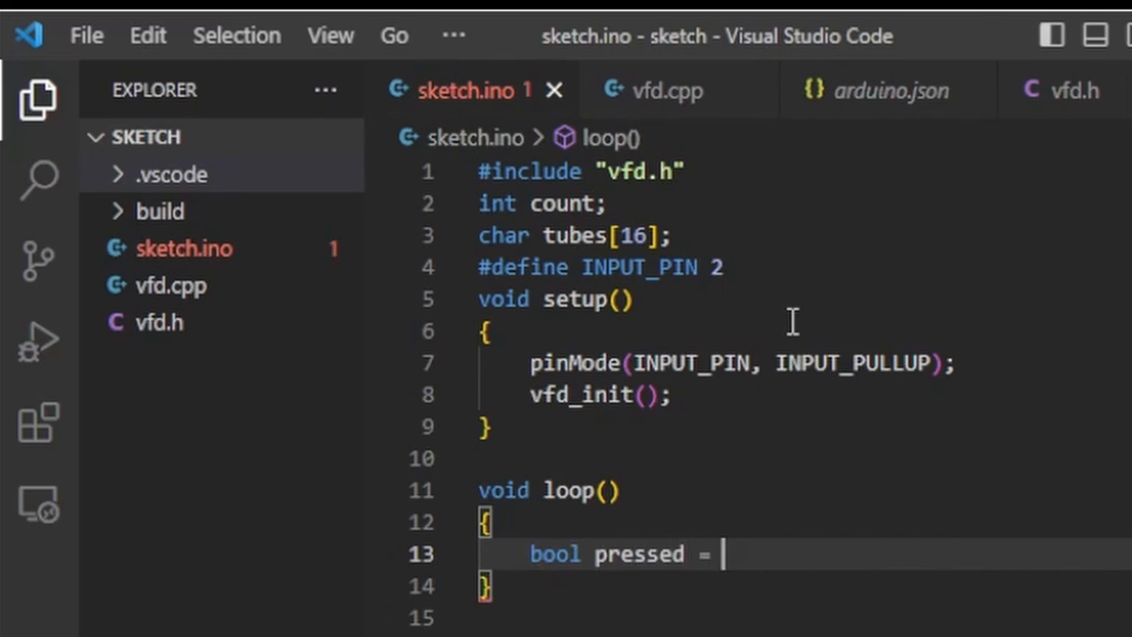
{"action": "type", "text": "digitalRead()"}
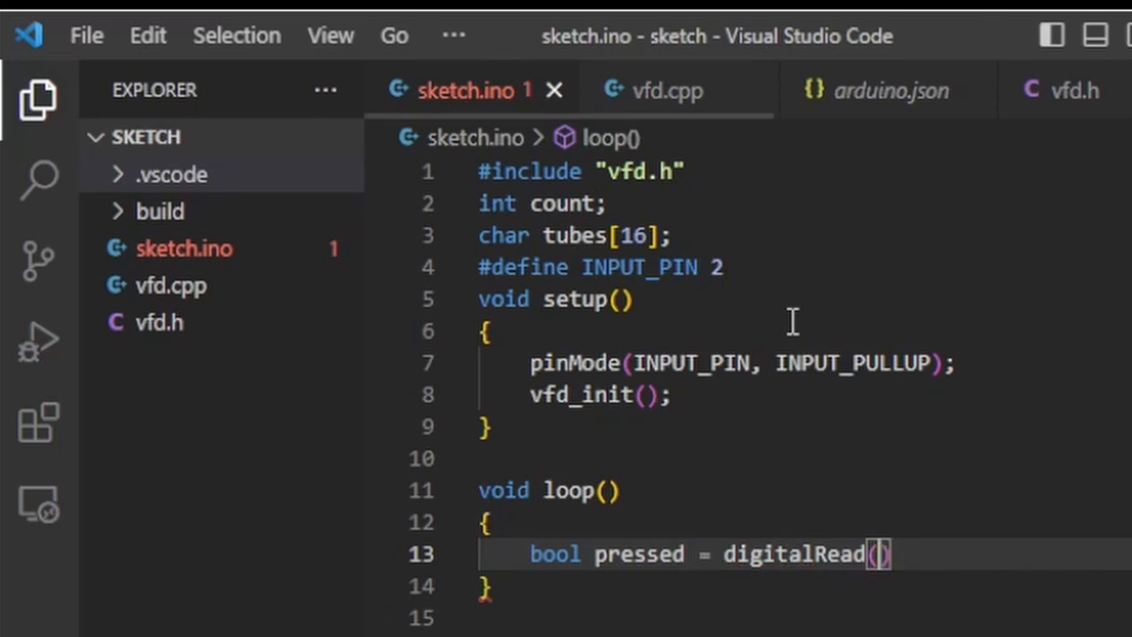
{"action": "type", "text": "INPUT_PIN"}
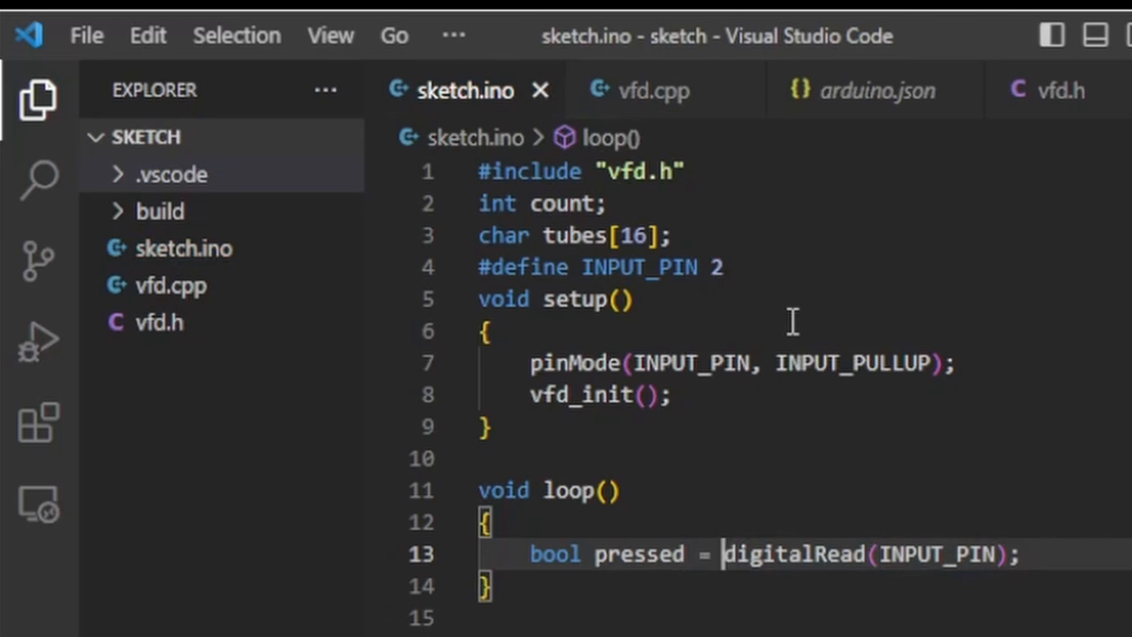
{"action": "type", "text": "!"}
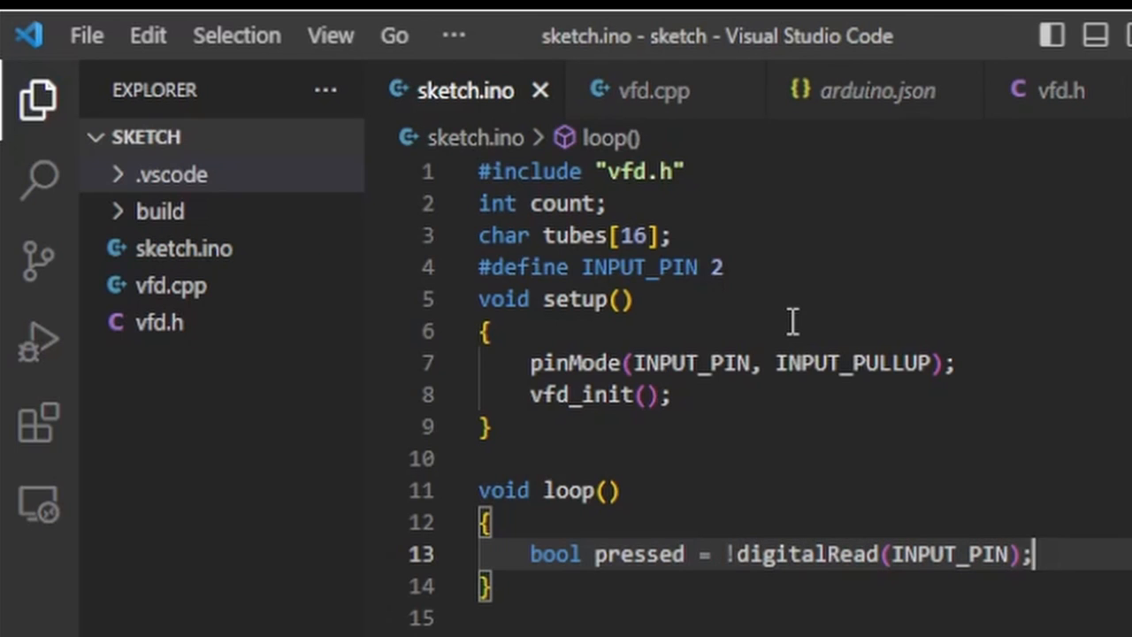
{"action": "type", "text": "static"}
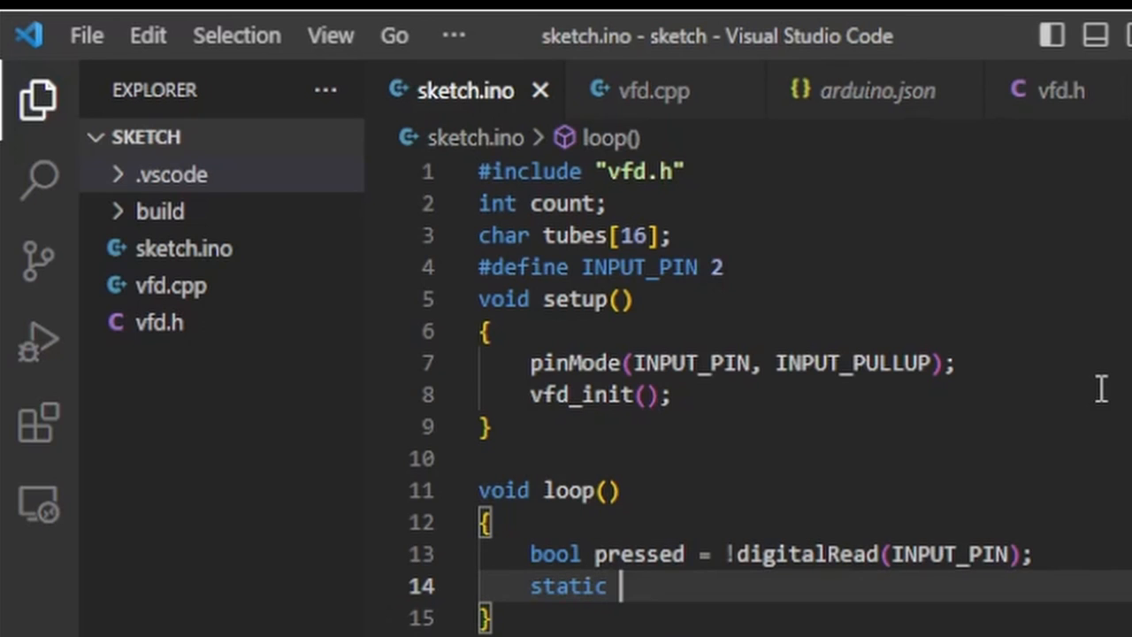
{"action": "type", "text": "bool"}
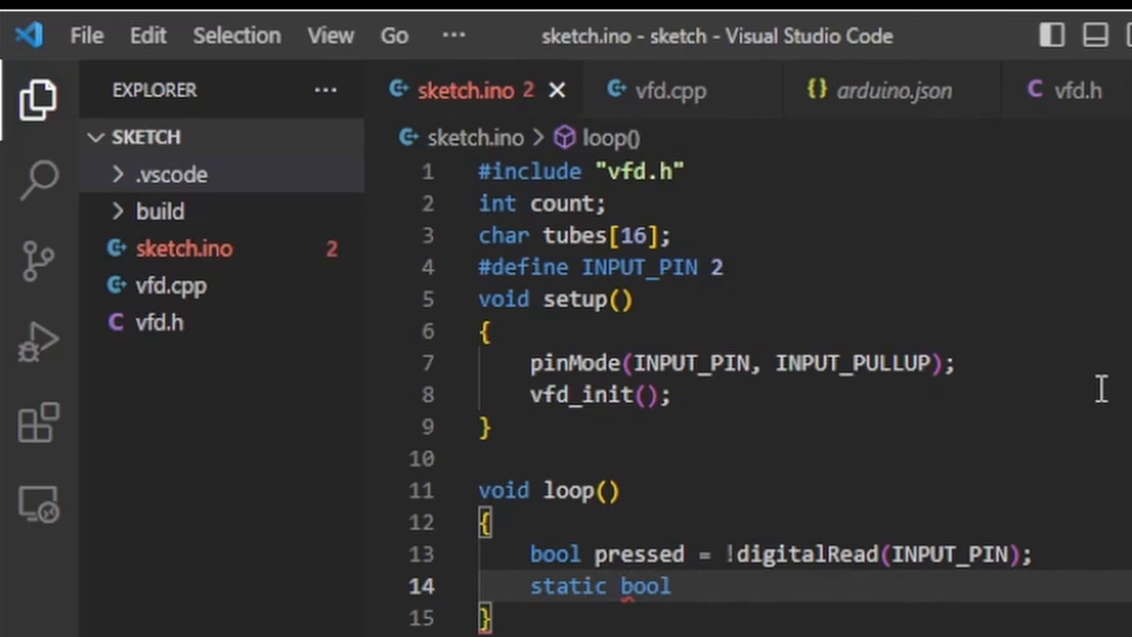
{"action": "type", "text": "last_pressed;"}
{"action": "type", "text": "if(pressed && "}
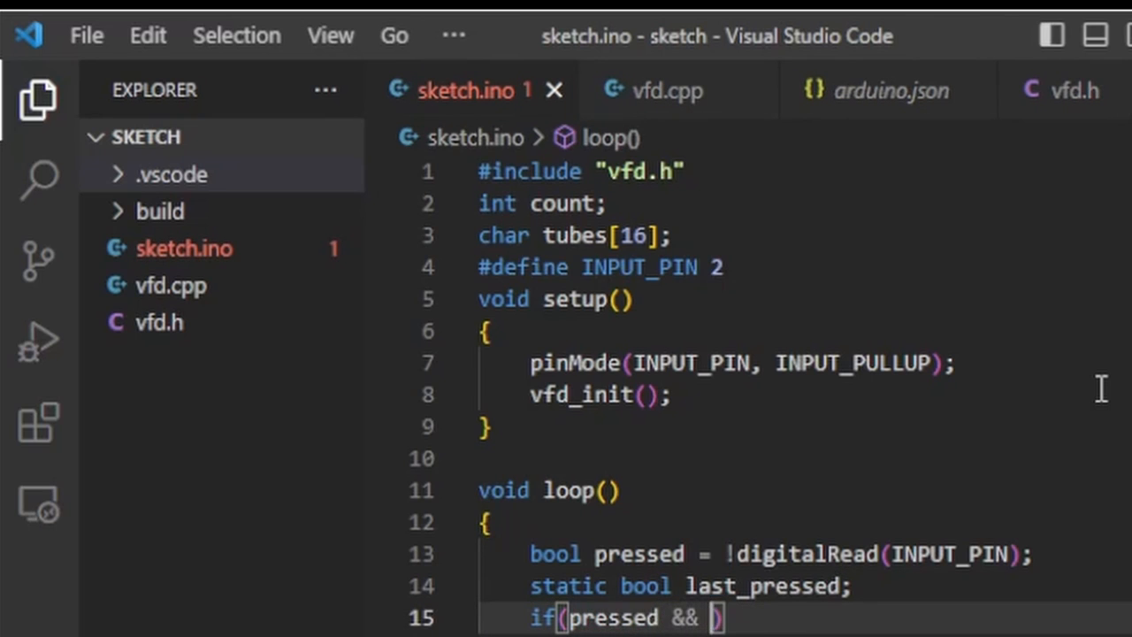
- On a new press increment count via itoa(count,tubes,10), update last_pressed, then vfd_show(tubes)
{"action": "type", "text": "last_presse"}
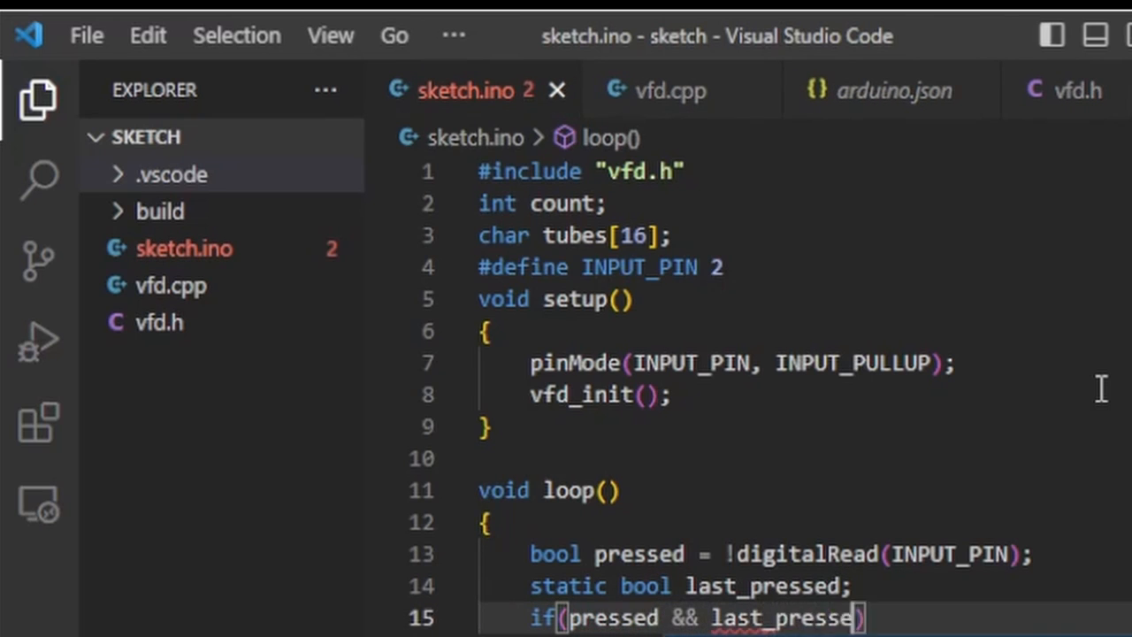
{"action": "type", "text": "== false"}
{"action": "type", "text": "count++;"}
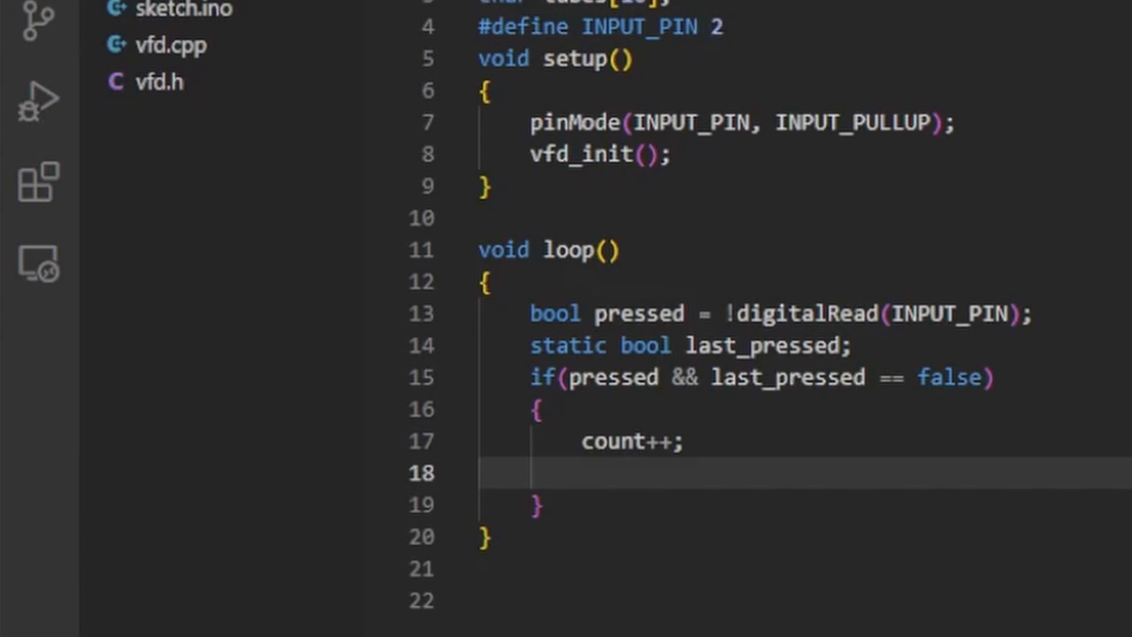
{"action": "type", "text": "itoa("}
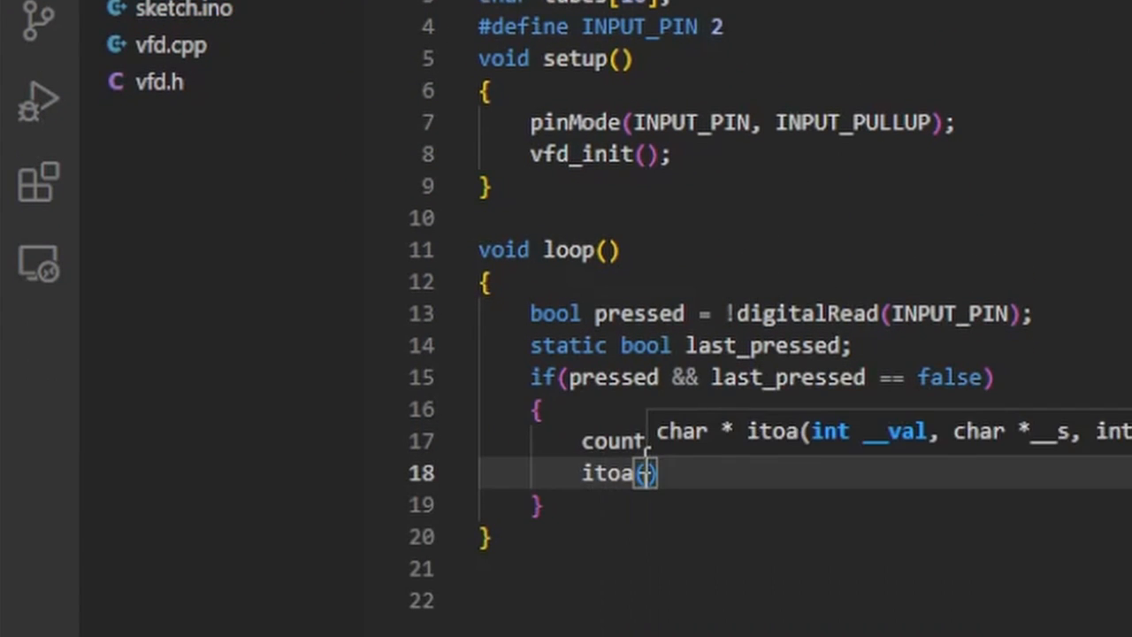
{"action": "type", "text": "count,tubes,10"}
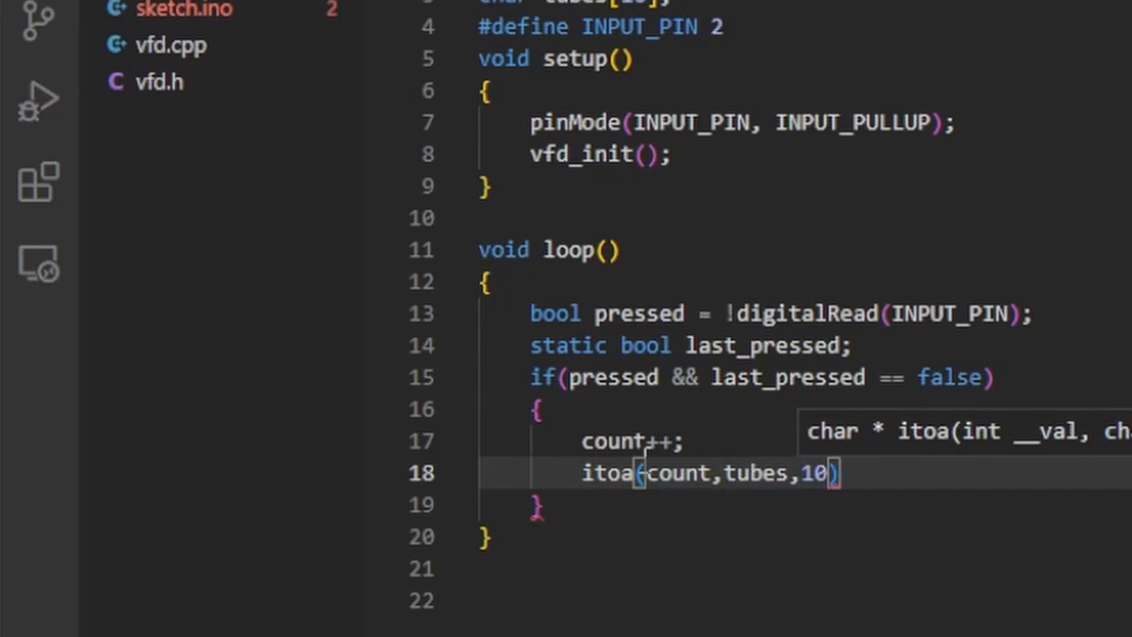
{"action": "type", "text": "last_pressed = pressed"}
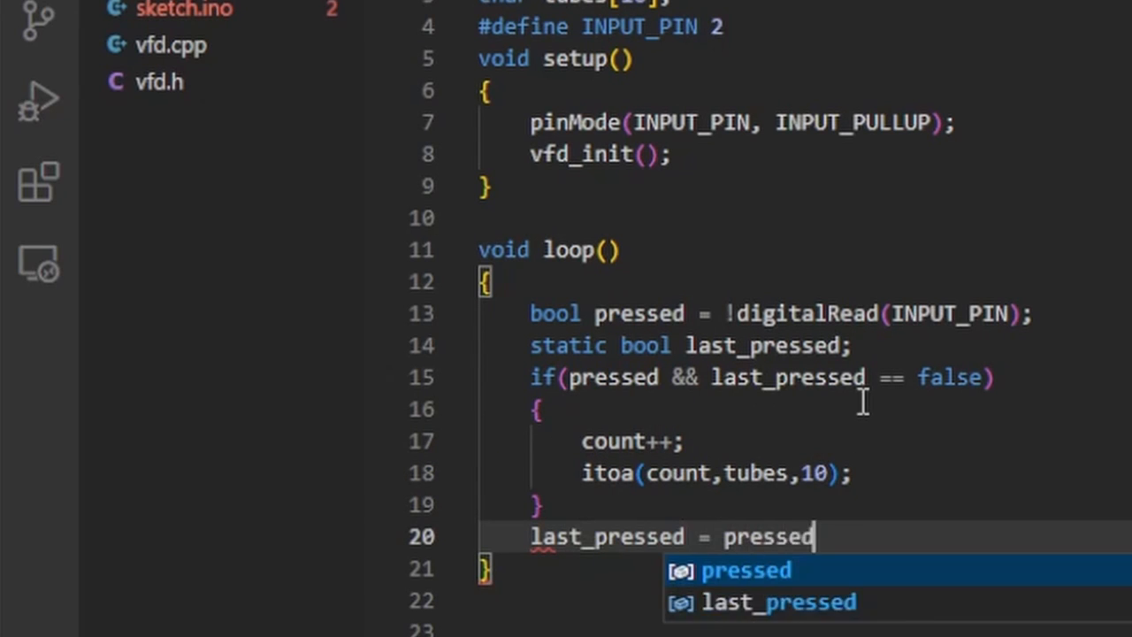
{"action": "type", "text": ";"}
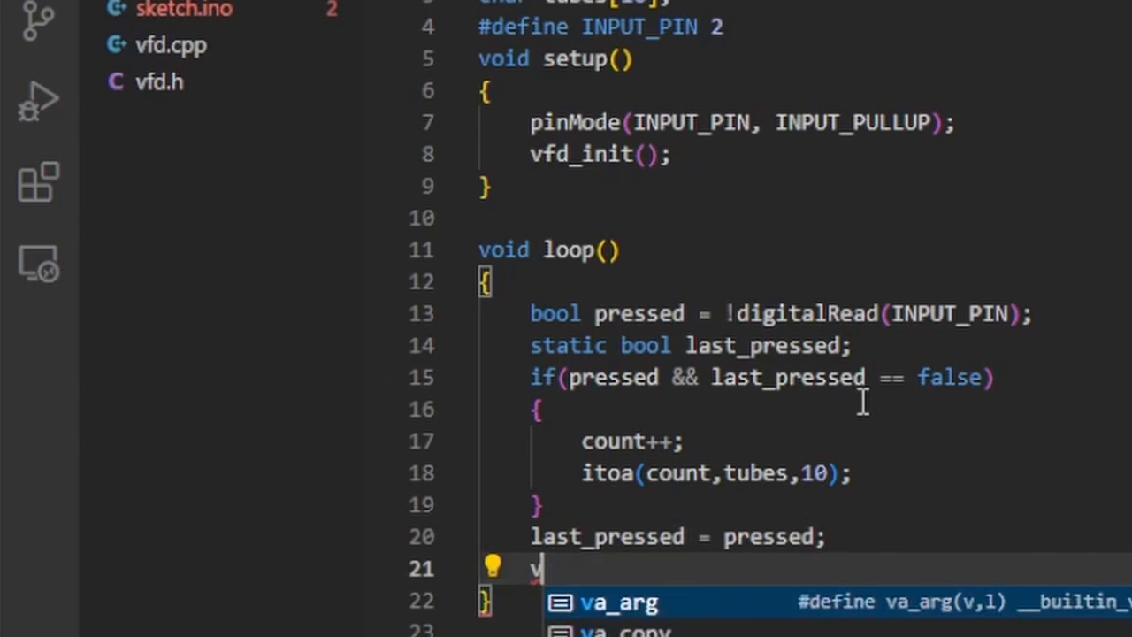
{"action": "type", "text": "fd_"}
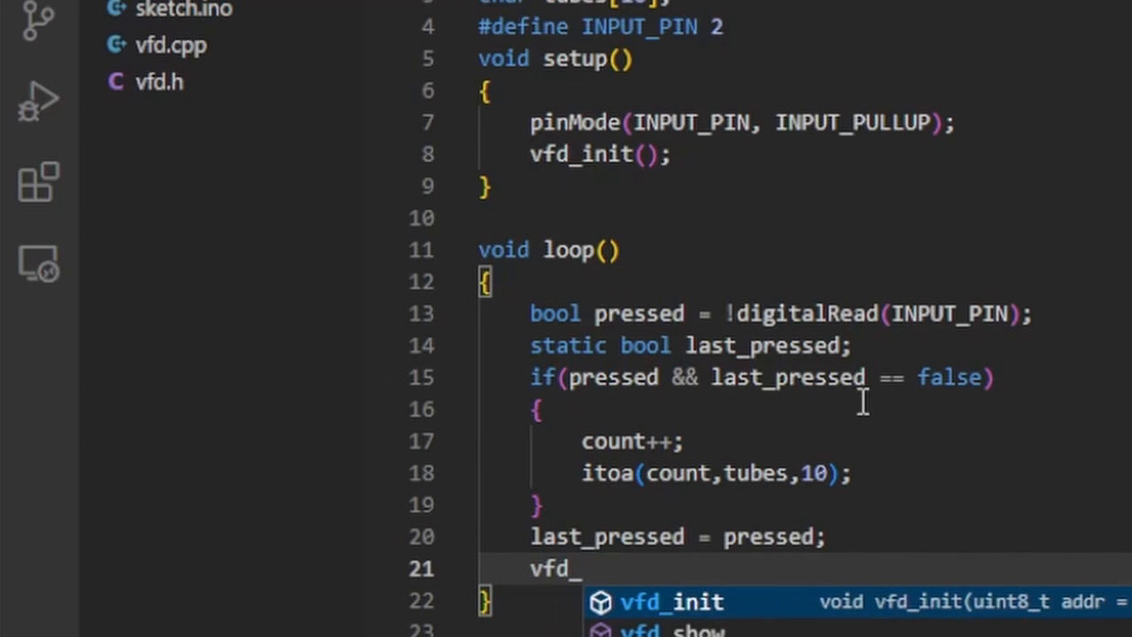
{"action": "type", "text": "show(tubes);"}
{"action": "type", "text": "if(pressed "}
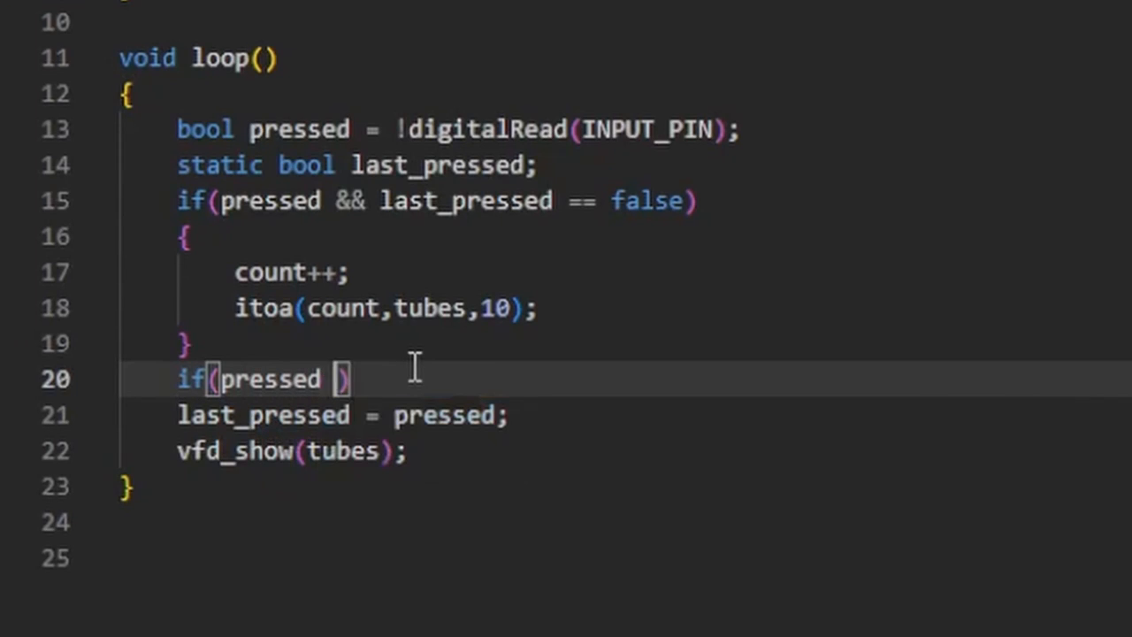
- Add an if(pressed != last_pressed) block with a delay(100) inside loop()
{"action": "type", "text": "!= last_presse"}
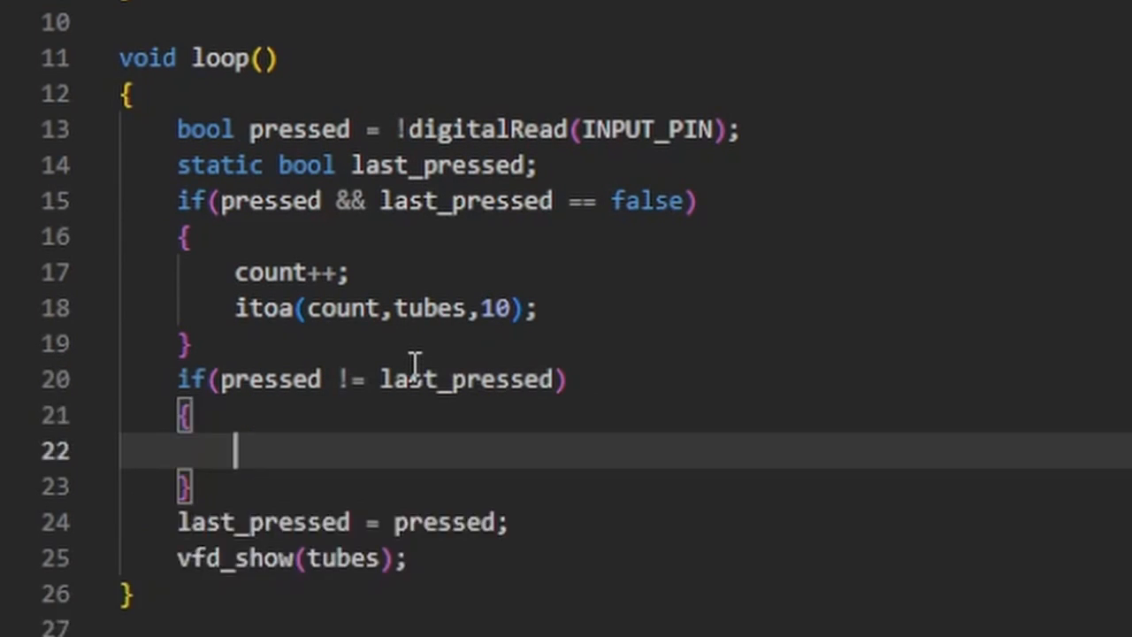
{"action": "type", "text": "delay(100);"}
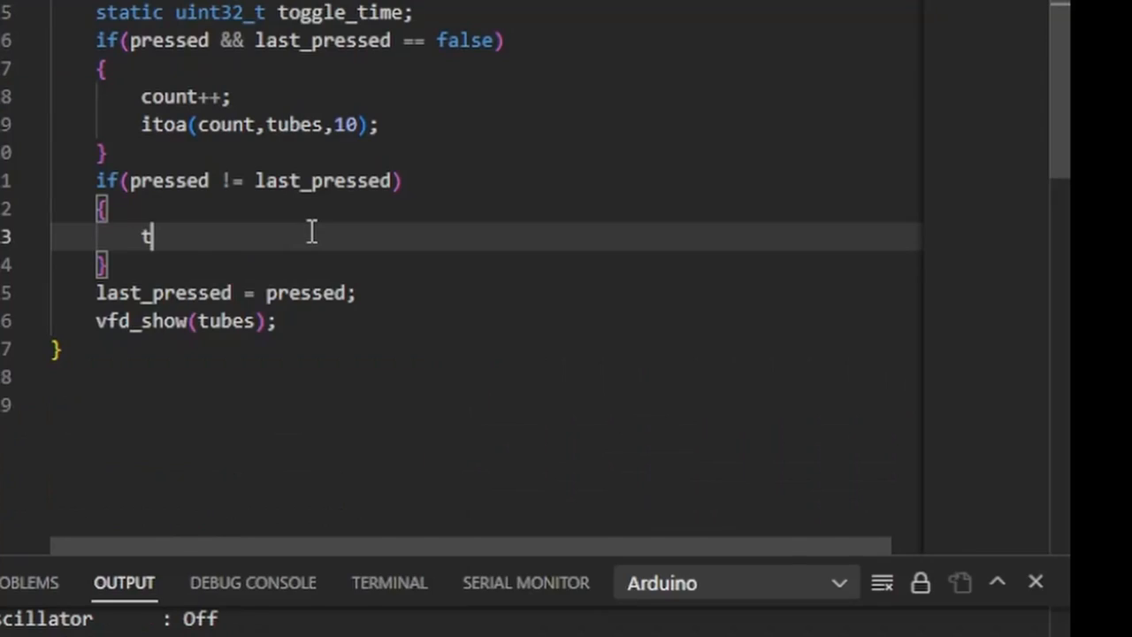
- Set toggle_time = millis() on change and require millis()-toggle_time > 100 to count
{"action": "type", "text": "oggle_time ="}
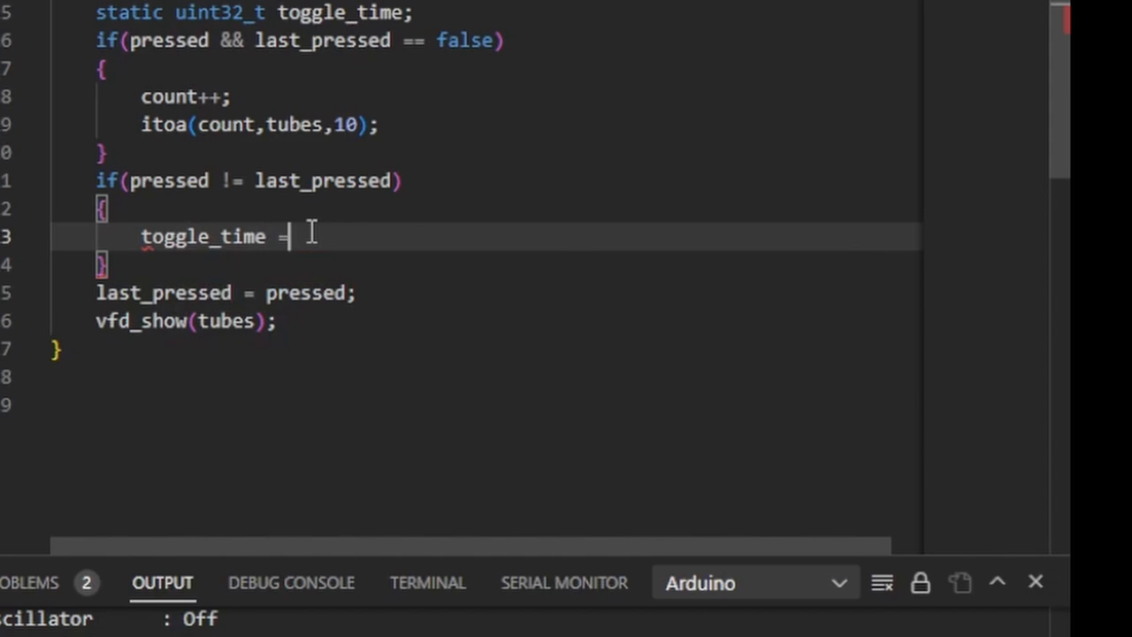
{"action": "type", "text": "millis();"}
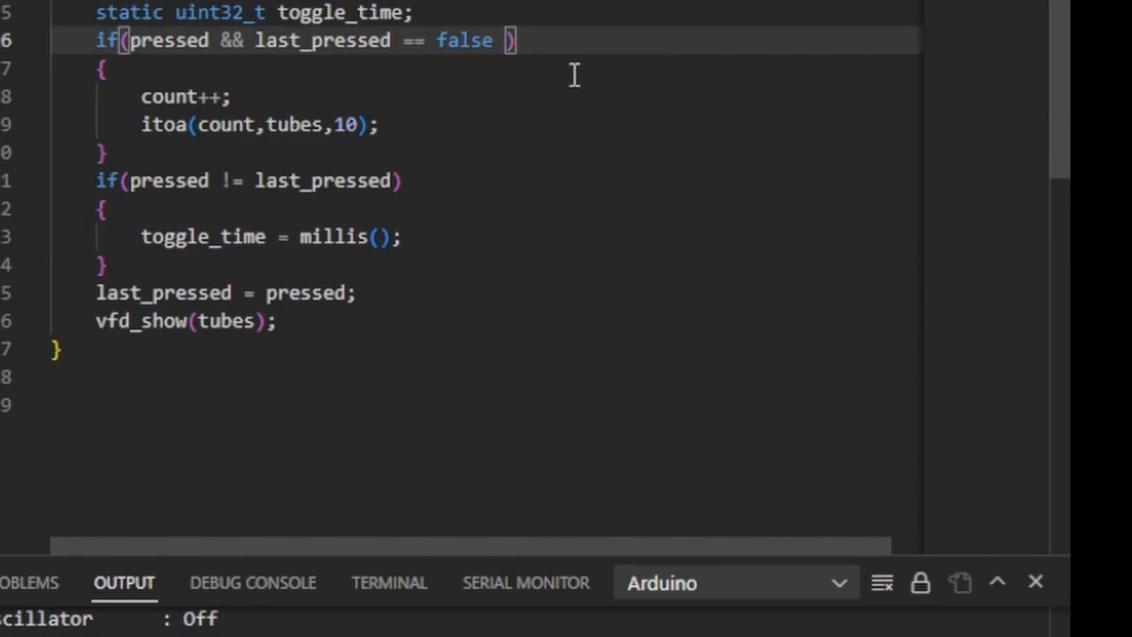
{"action": "type", "text": "&& millis("}
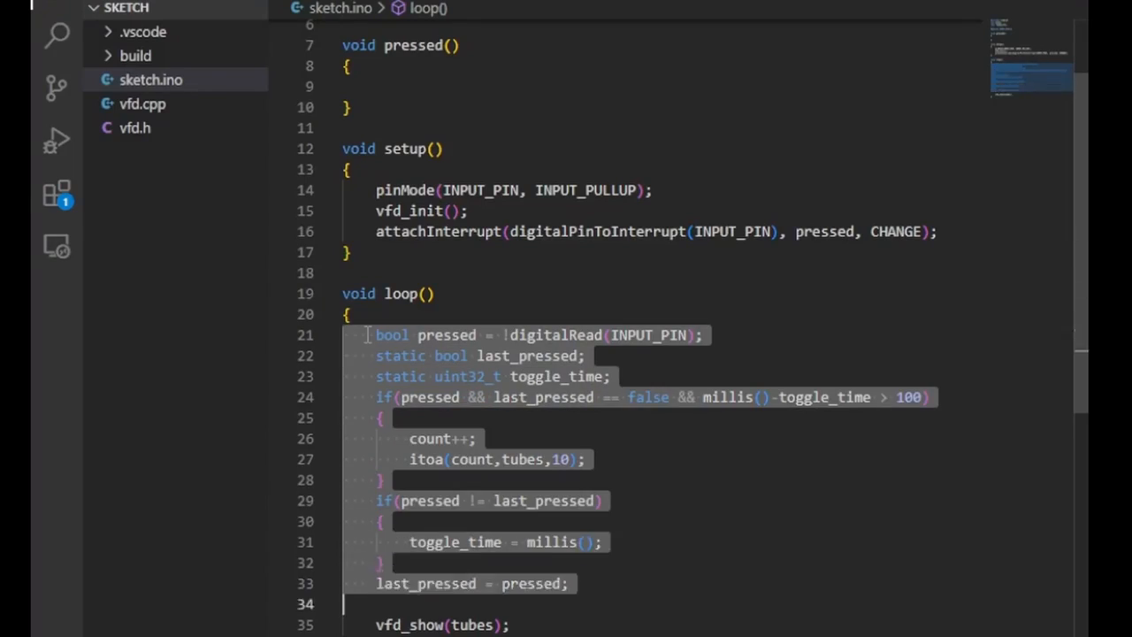
- Move the pressed reading and debounce code from loop() into the pressed() handler
{"action": "key", "text": "Delete"}
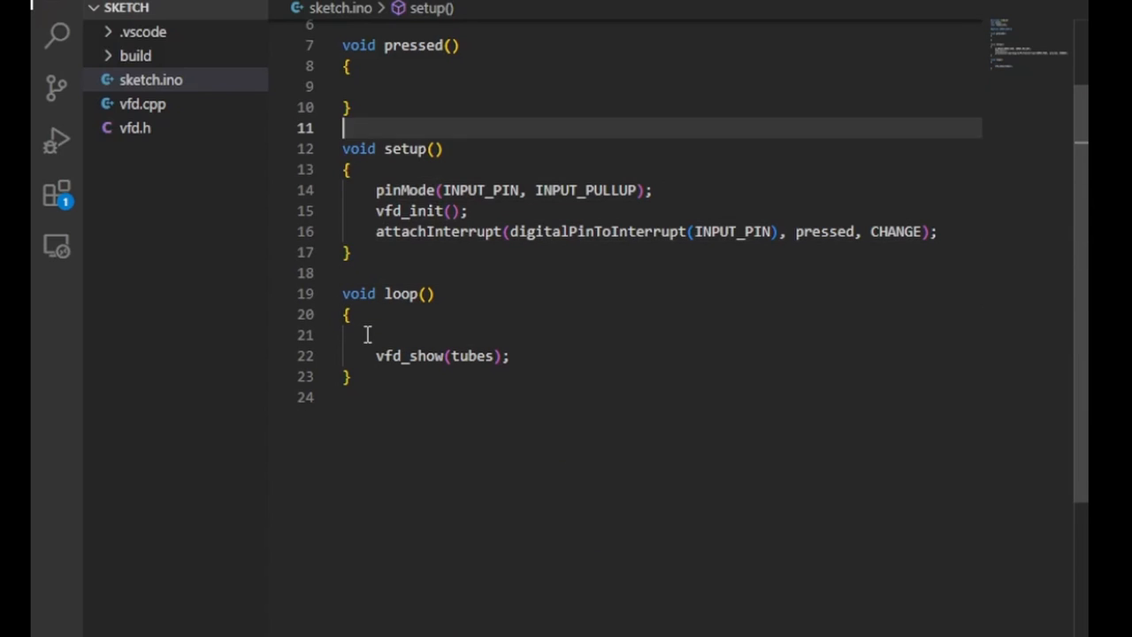
{"action": "type", "text": "bool pressed = !digitalRead(INPUT_PIN);"}
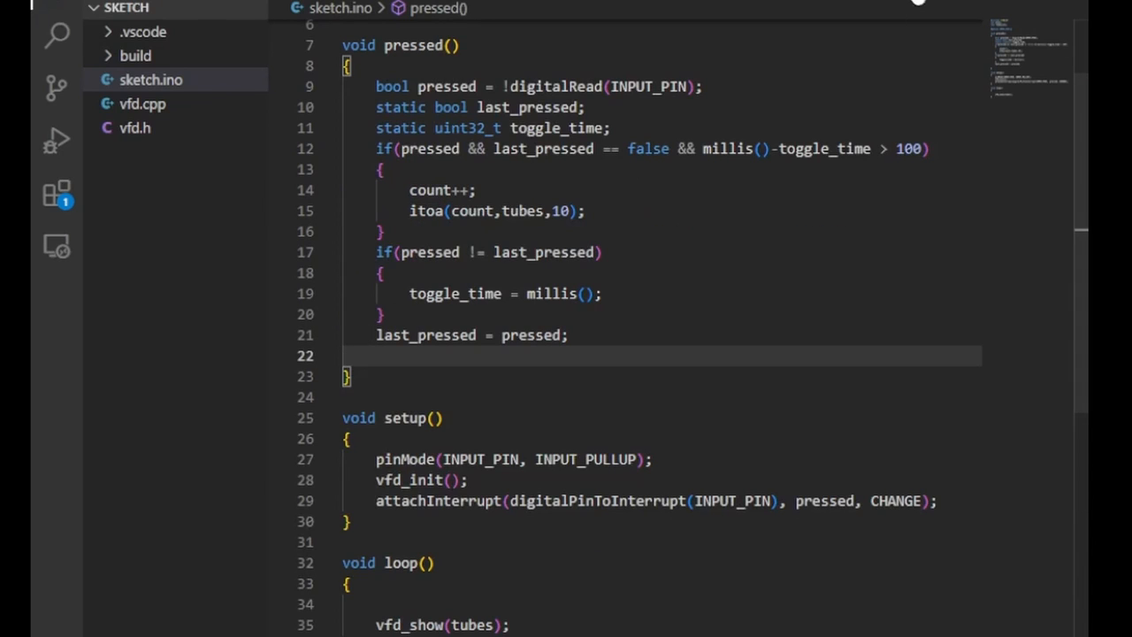
{"action": "mouse_move", "coordinate": [955, 9]}
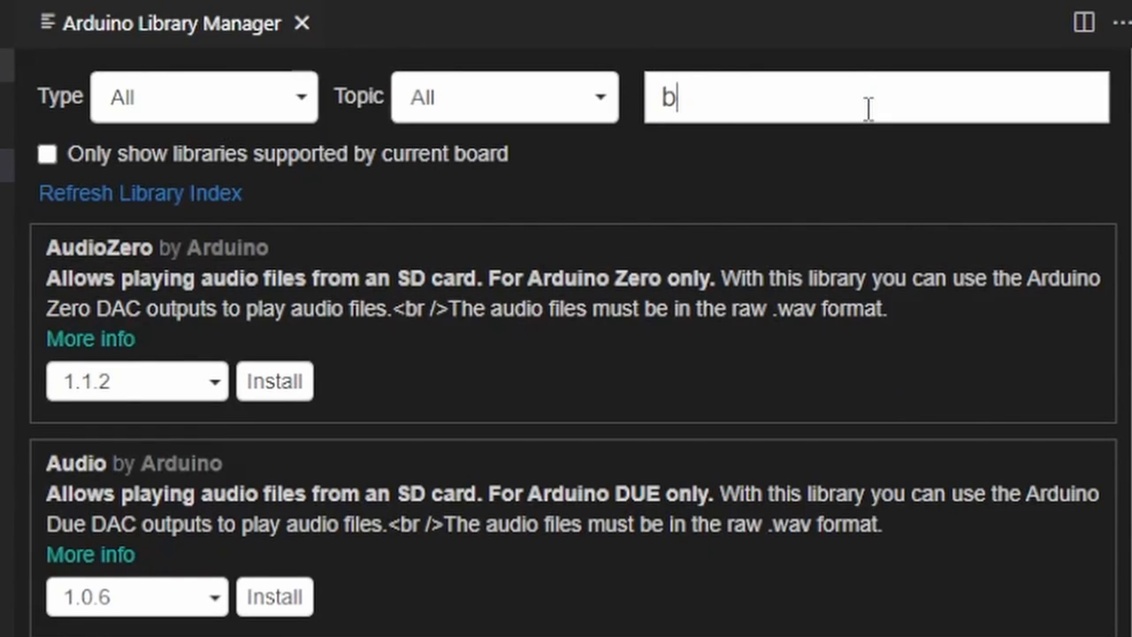
- Search 'bounce' in the Library Manager and install Bounce2
{"action": "type", "text": "ounce"}
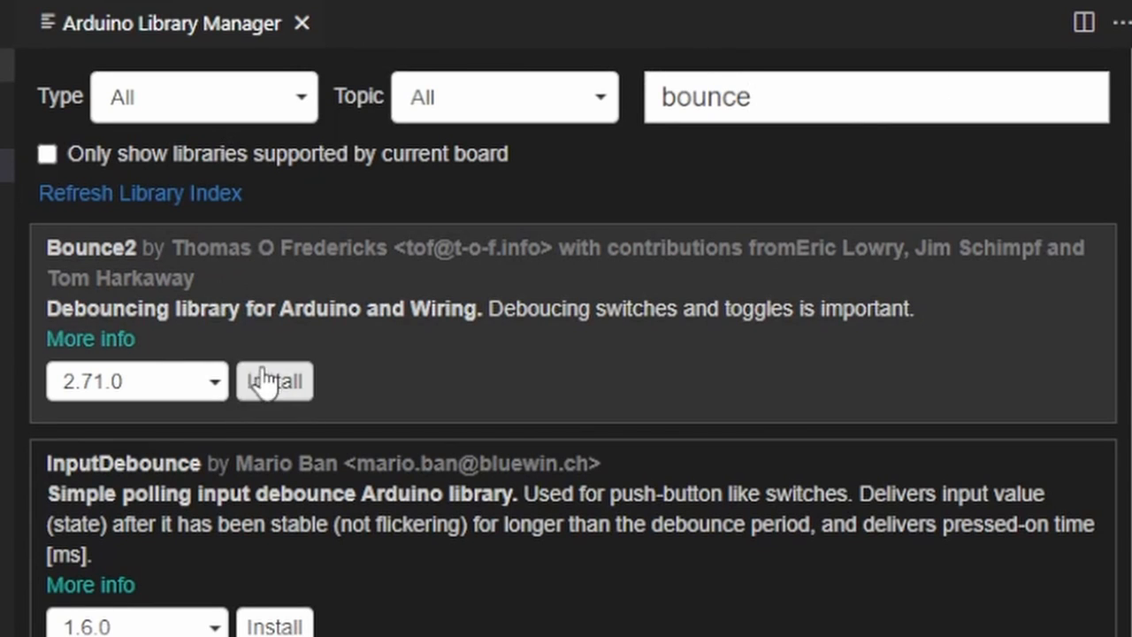
{"action": "left_click", "coordinate": [274, 382]}
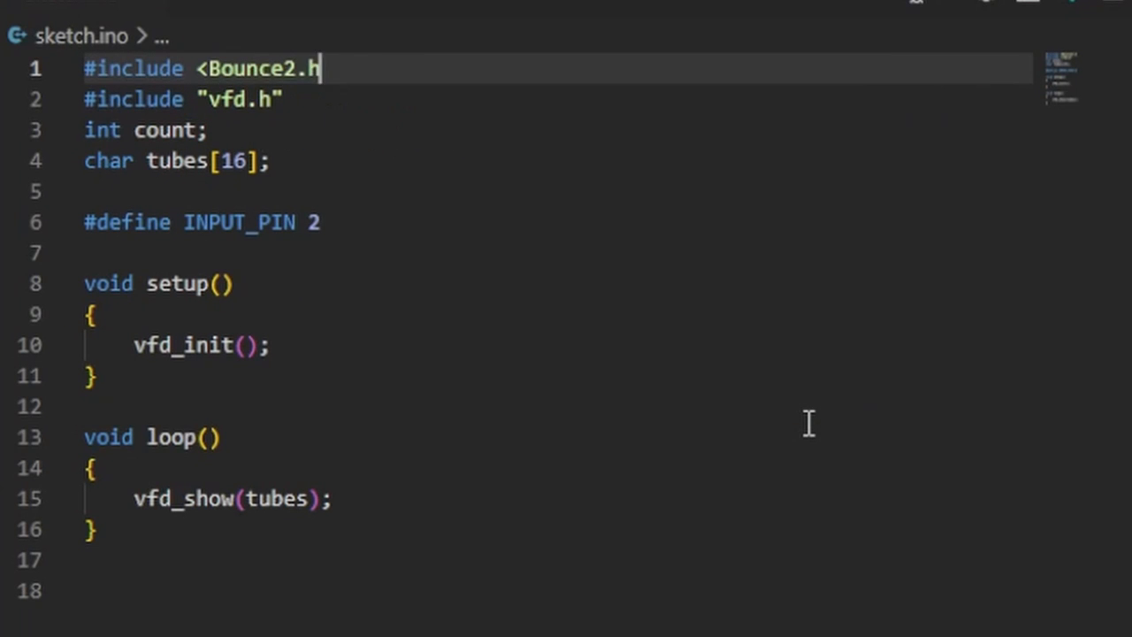
- Include Bounce2.h, declare Bounce2::Button button and attach INPUT_PIN with INPUT_PULLUP
{"action": "type", "text": "Bounce2::Button button"}
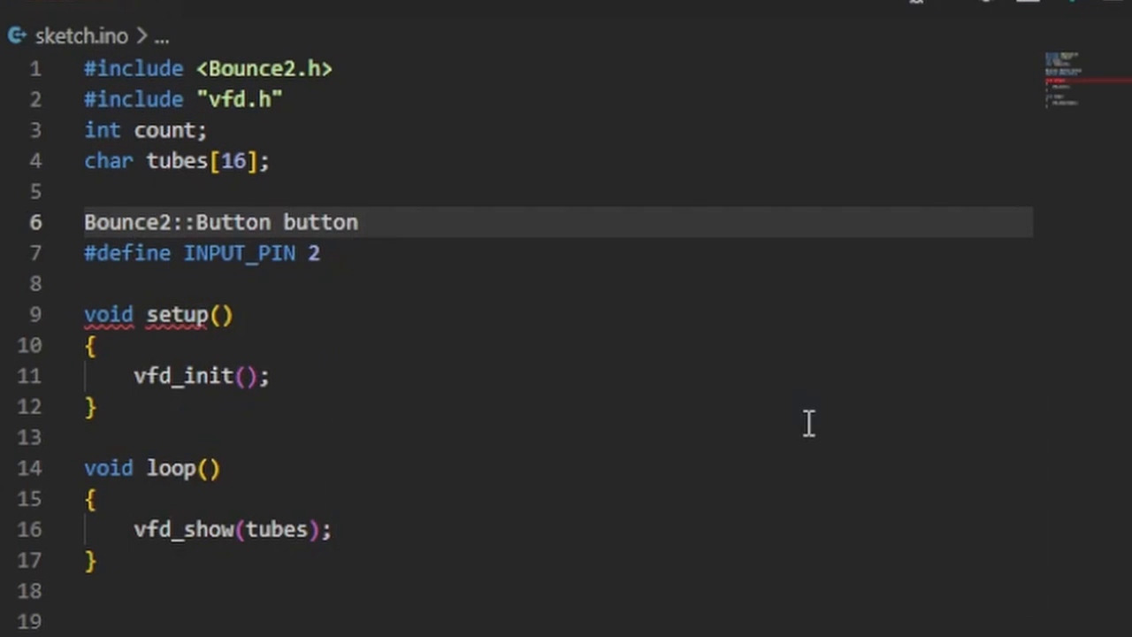
{"action": "type", "text": "= Bounce2::"}
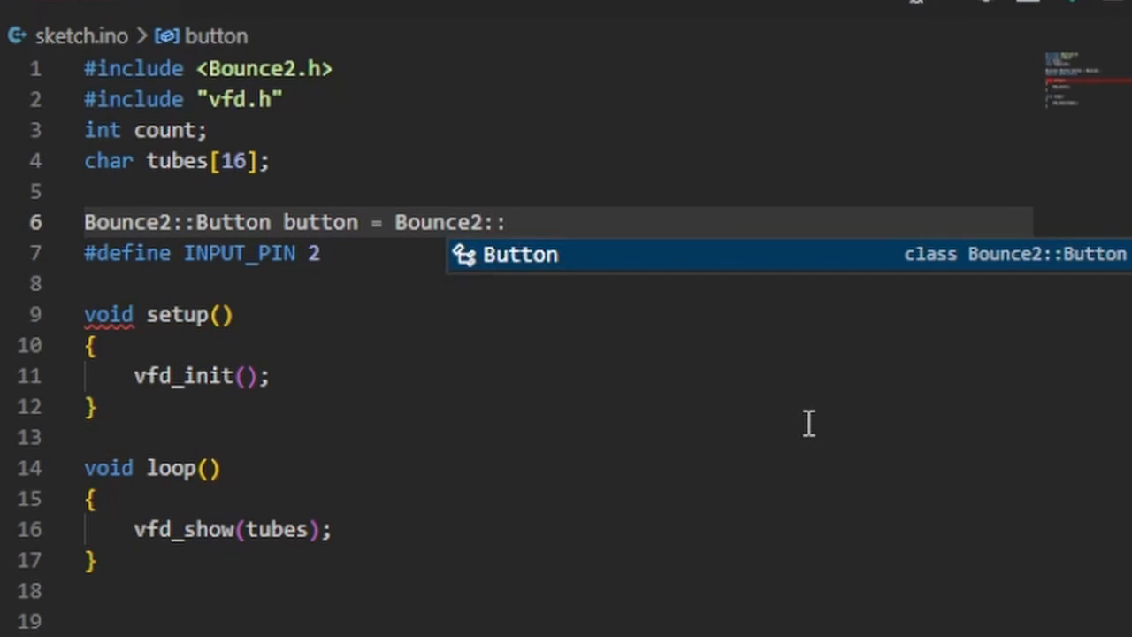
{"action": "type", "text": "Button();"}
{"action": "type", "text": "button.attach"}
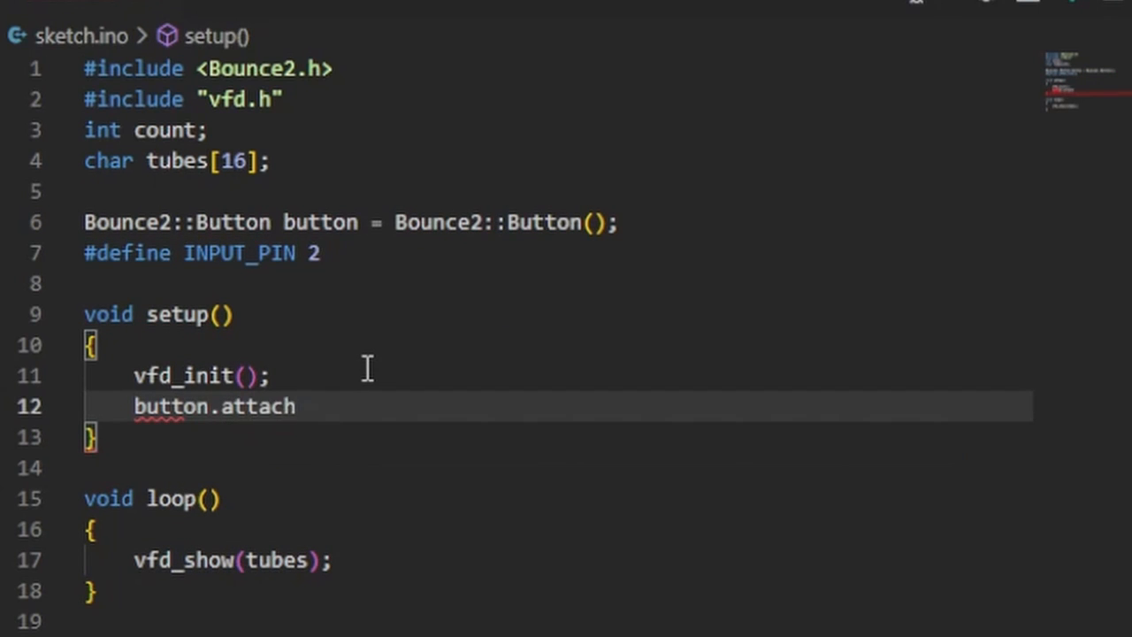
{"action": "type", "text": "(INPUT_P"}
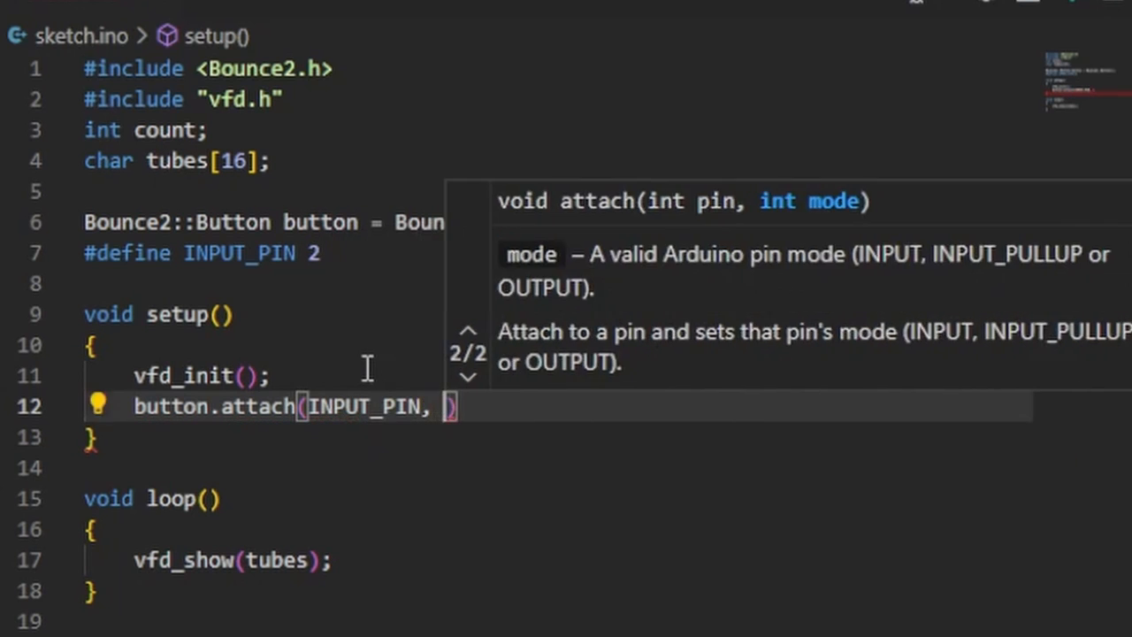
{"action": "type", "text": "INPUT_PULLUP"}
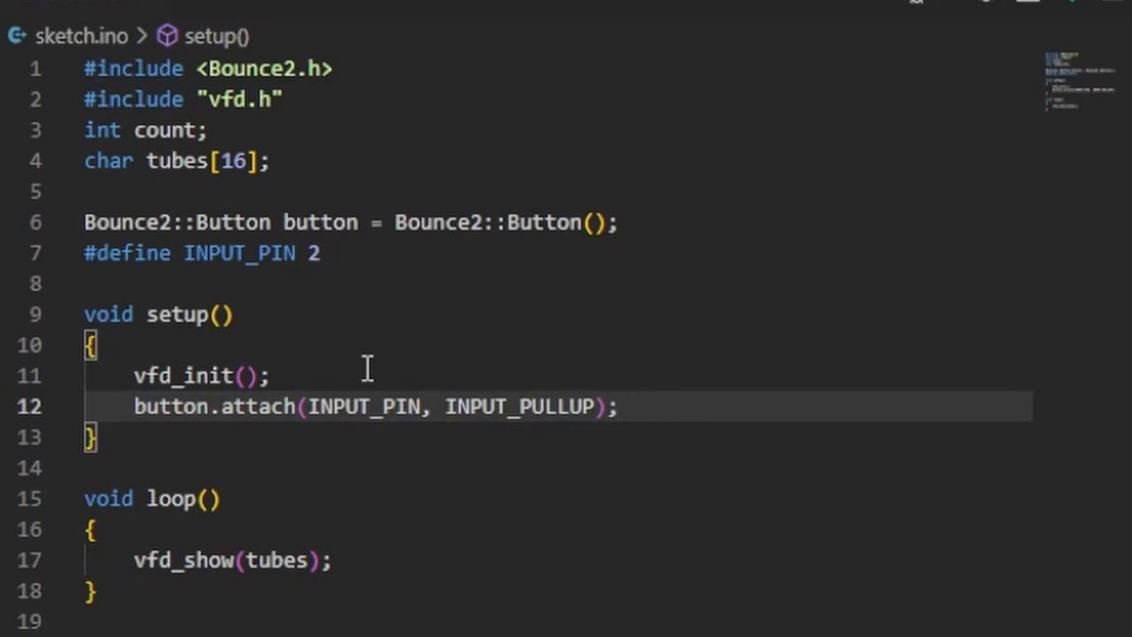
- Set button.interval(5) and button.setPressedState(LOW) in setup()
{"action": "key", "text": "Enter"}
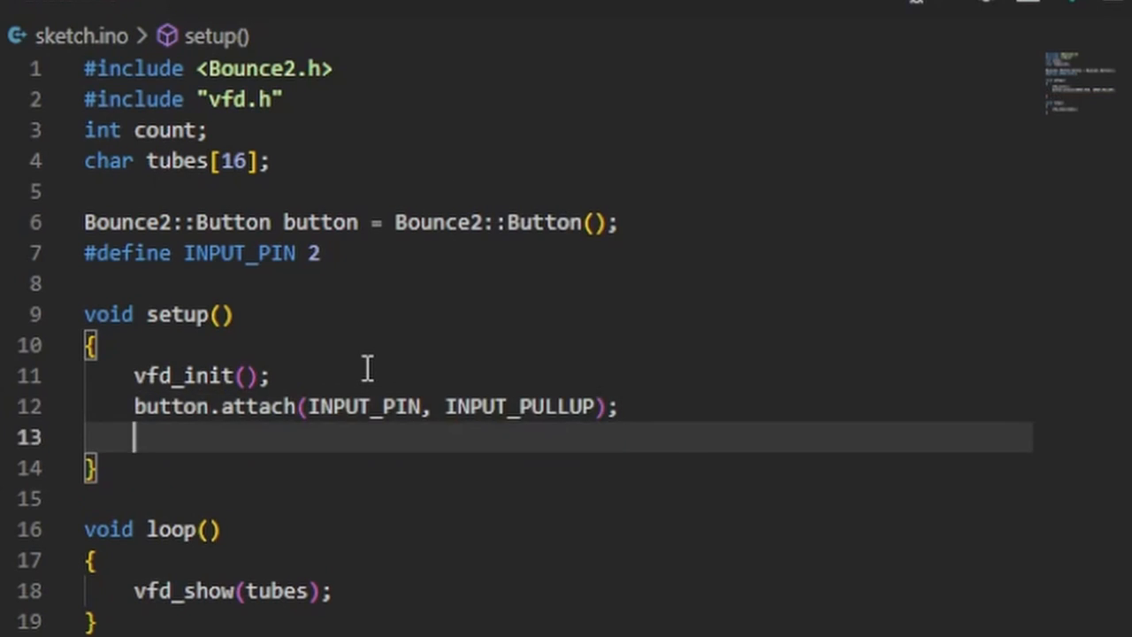
{"action": "type", "text": "button.interval();"}
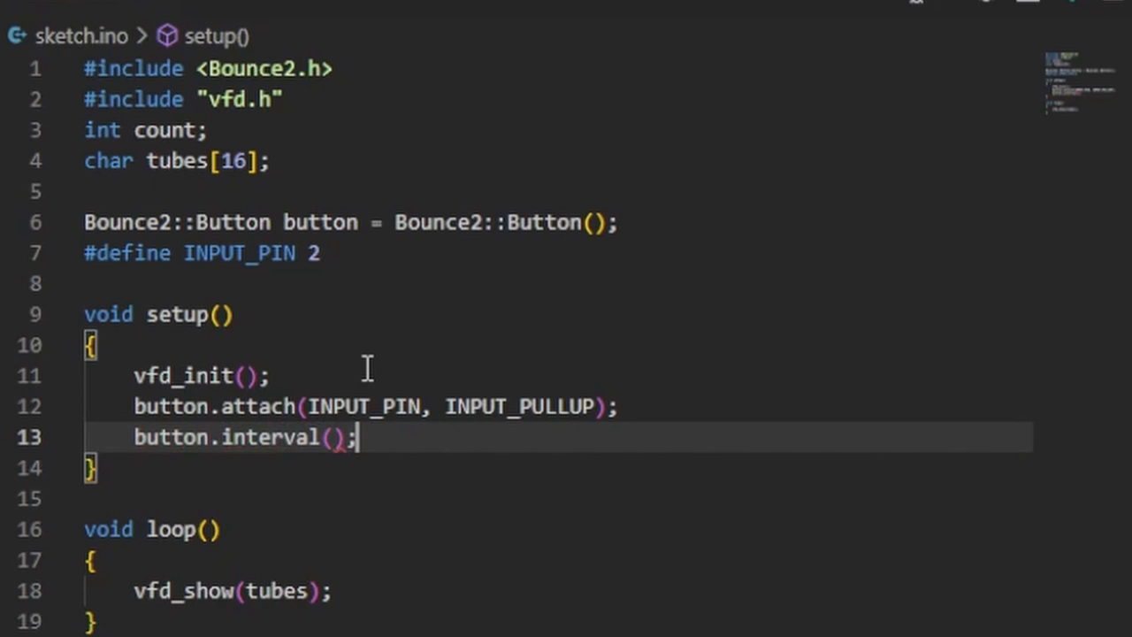
{"action": "type", "text": "5"}
{"action": "type", "text": "button.setPressedState("}
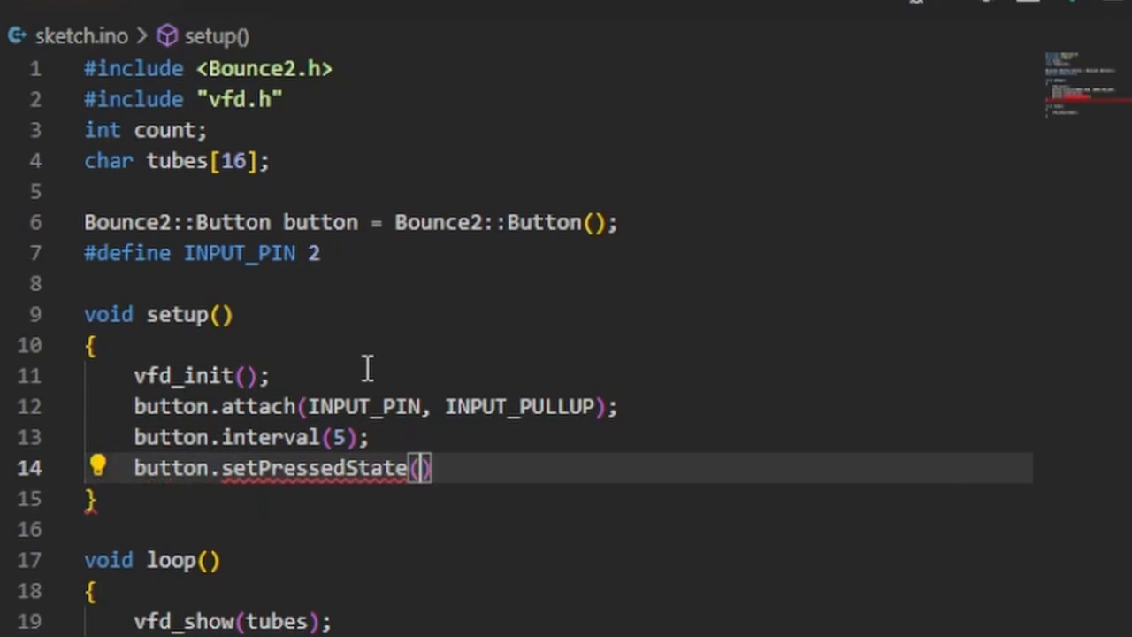
{"action": "type", "text": "LOW"}
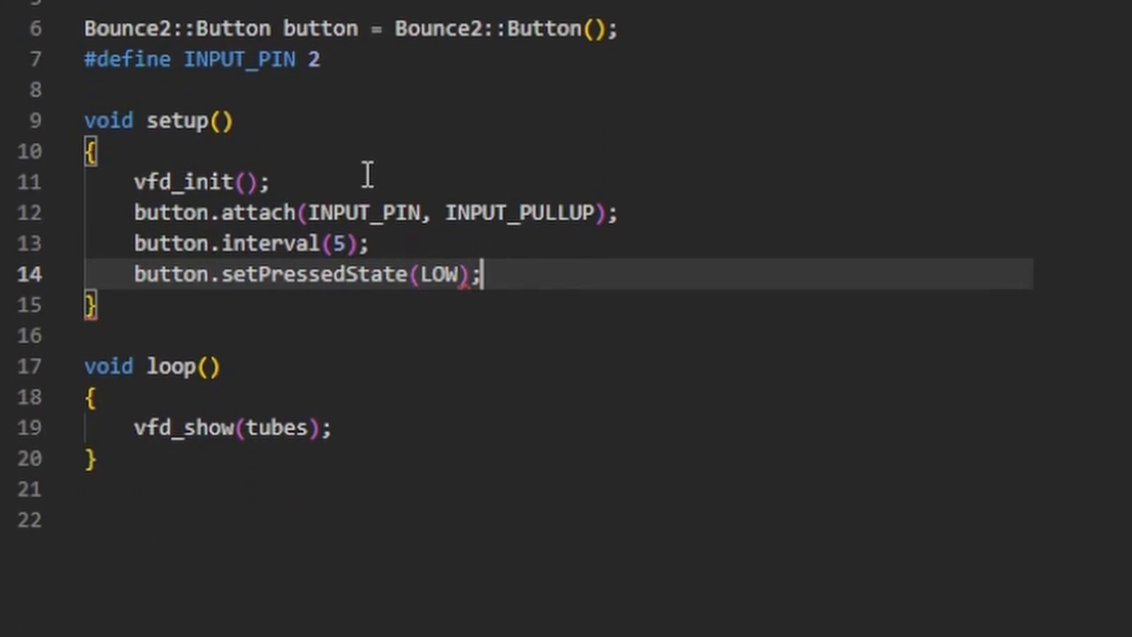
- Call button.update() in loop() and start an if(button...) test
{"action": "type", "text": "button."}
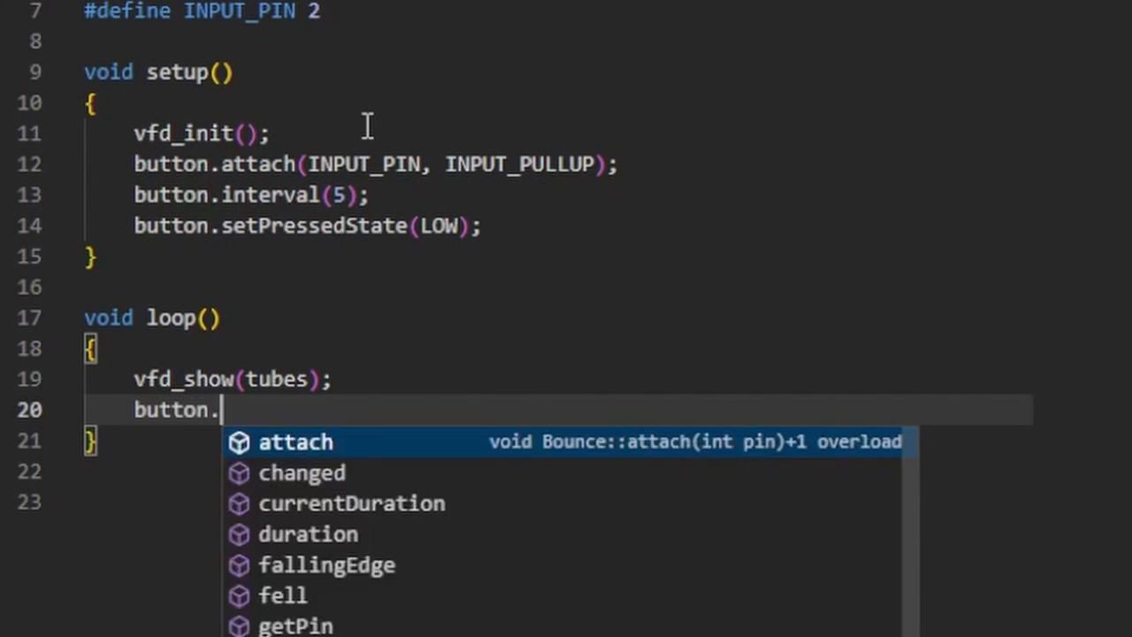
{"action": "type", "text": "update();"}
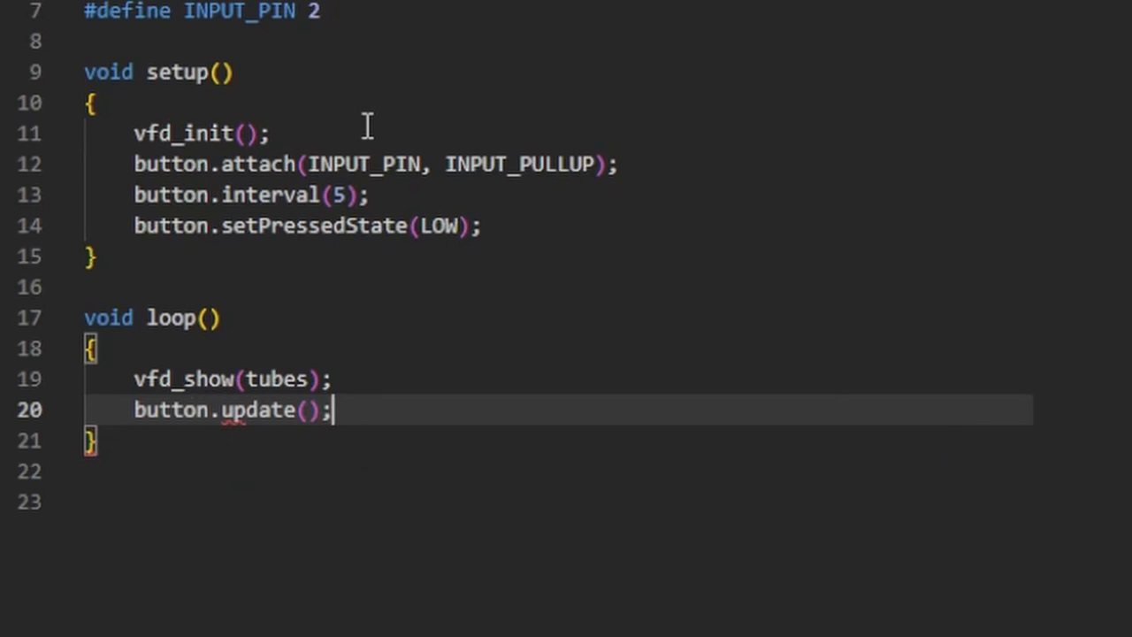
{"action": "type", "text": "if(butt"}
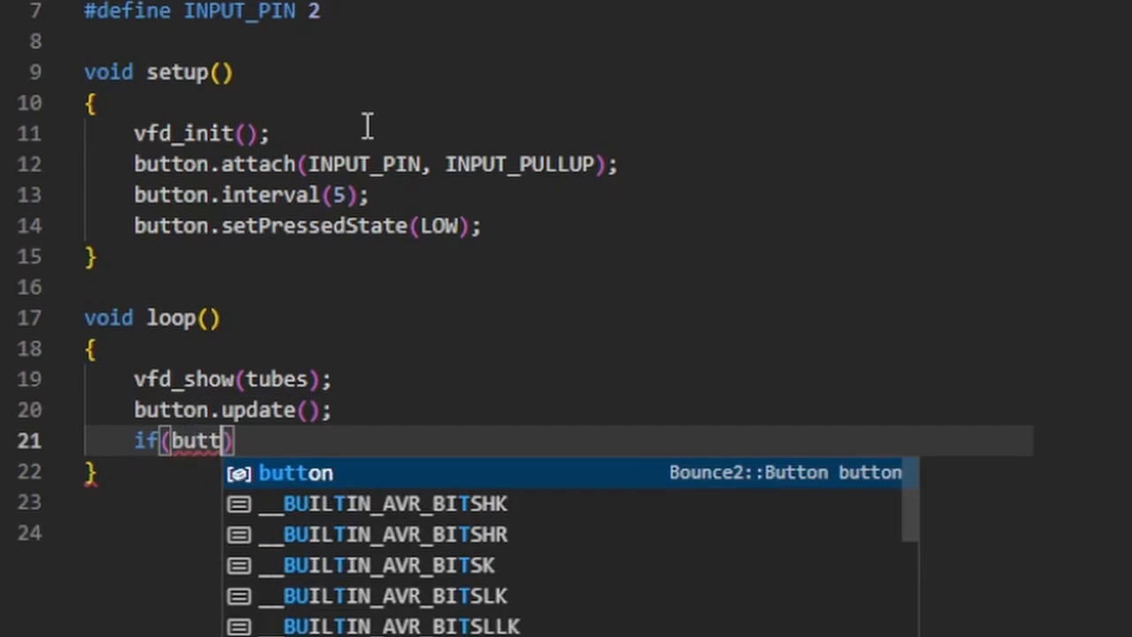